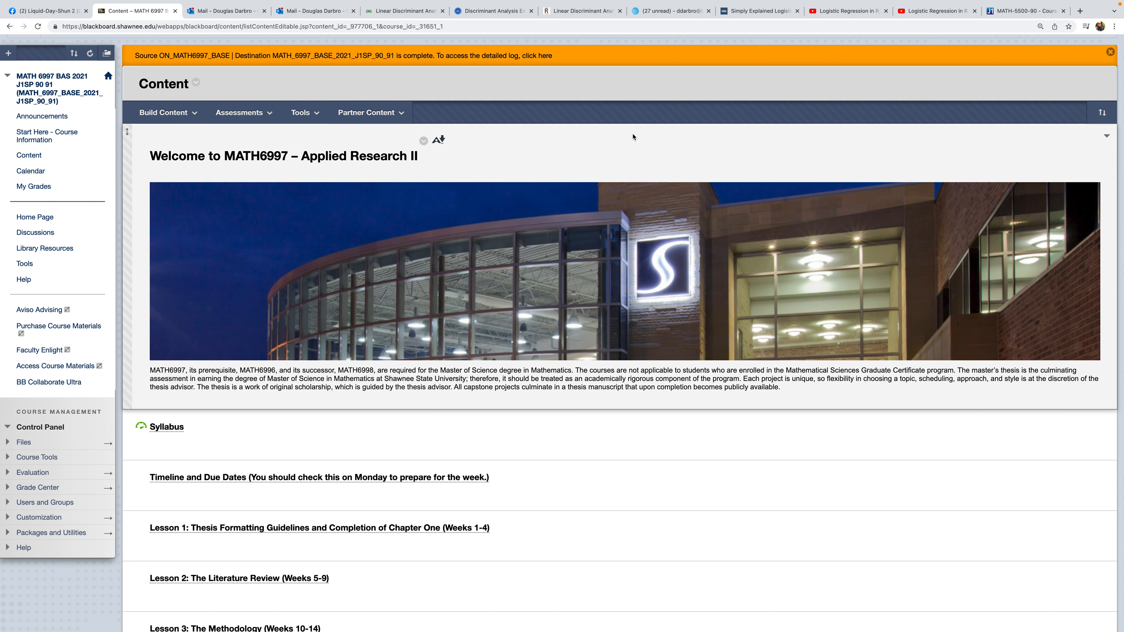
mouse_move(667, 137)
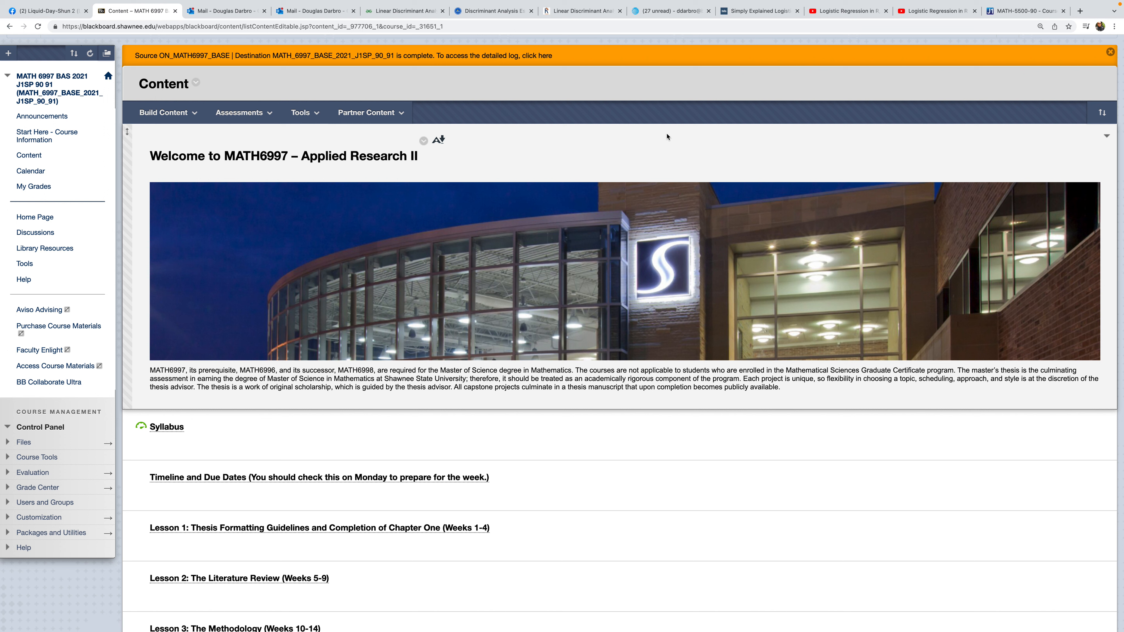
mouse_move(677, 134)
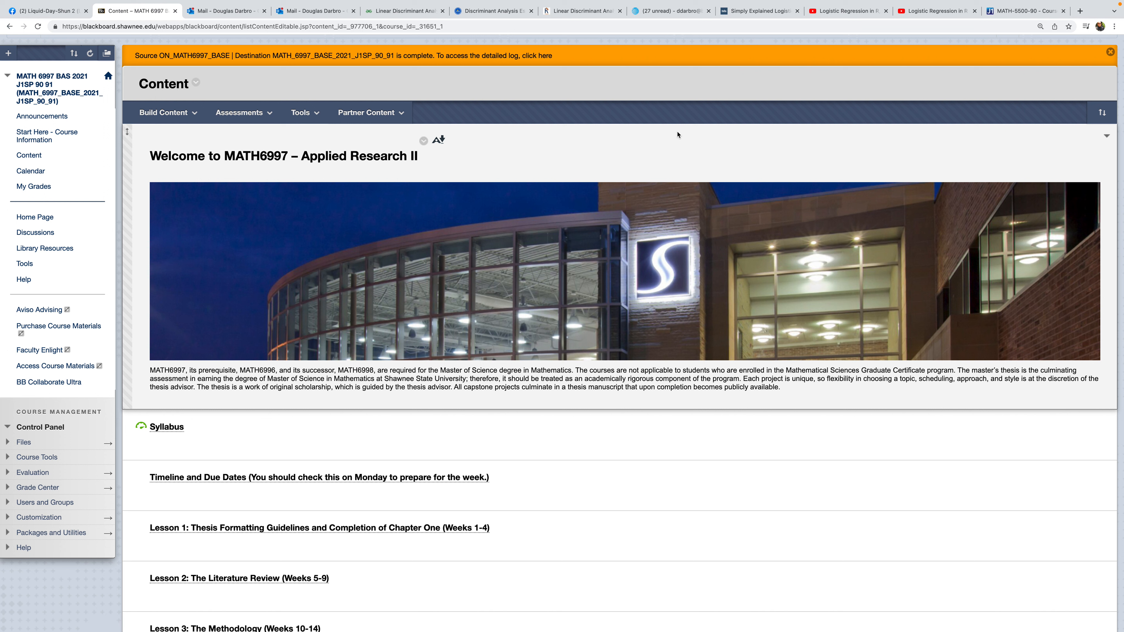
mouse_move(590, 137)
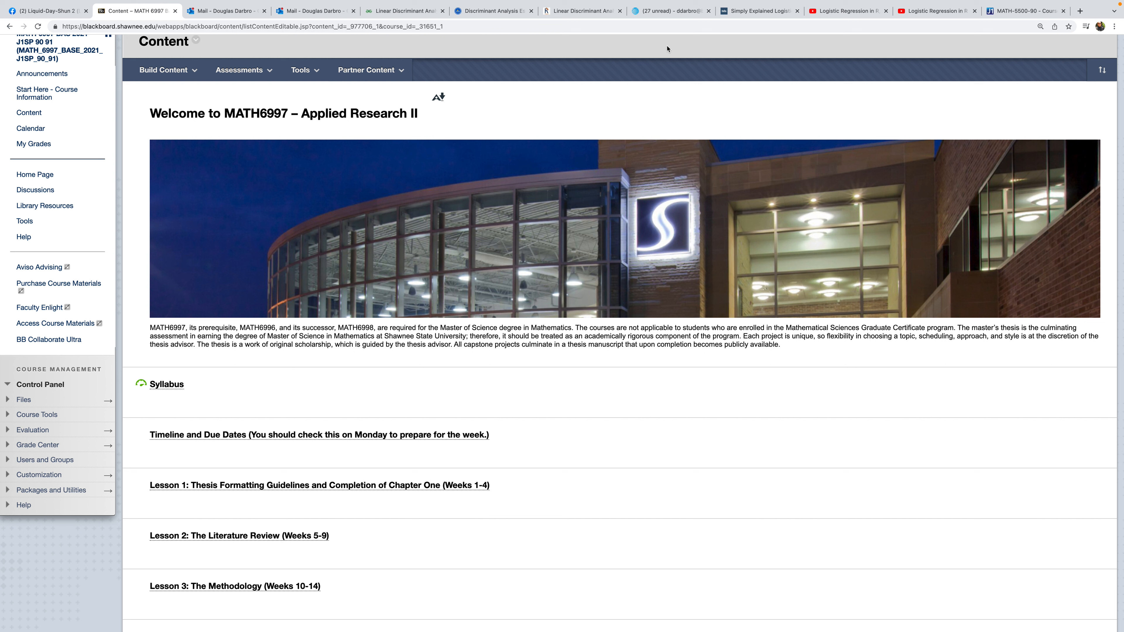
mouse_move(213, 463)
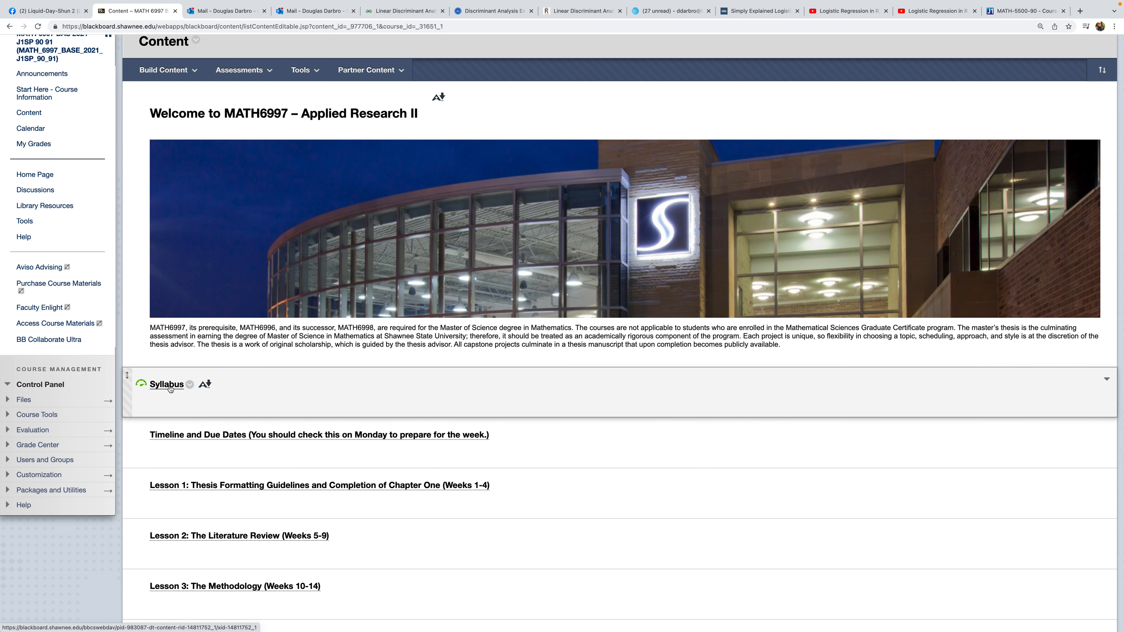
Step: Review the course Syllabus document, reading down through its sections
click(166, 385)
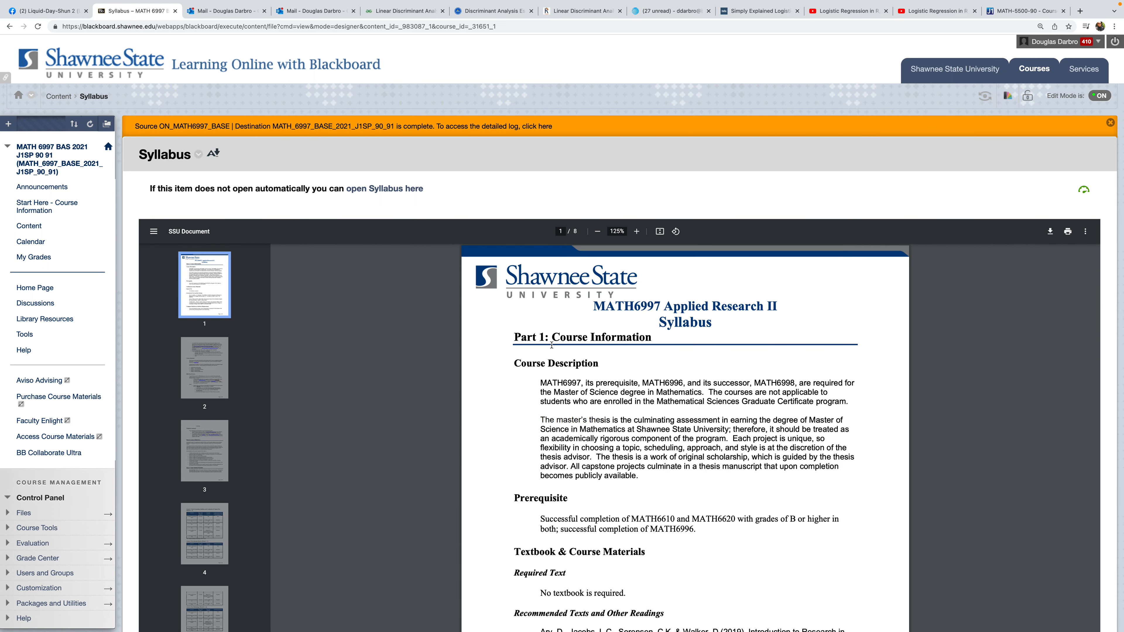
mouse_move(47, 206)
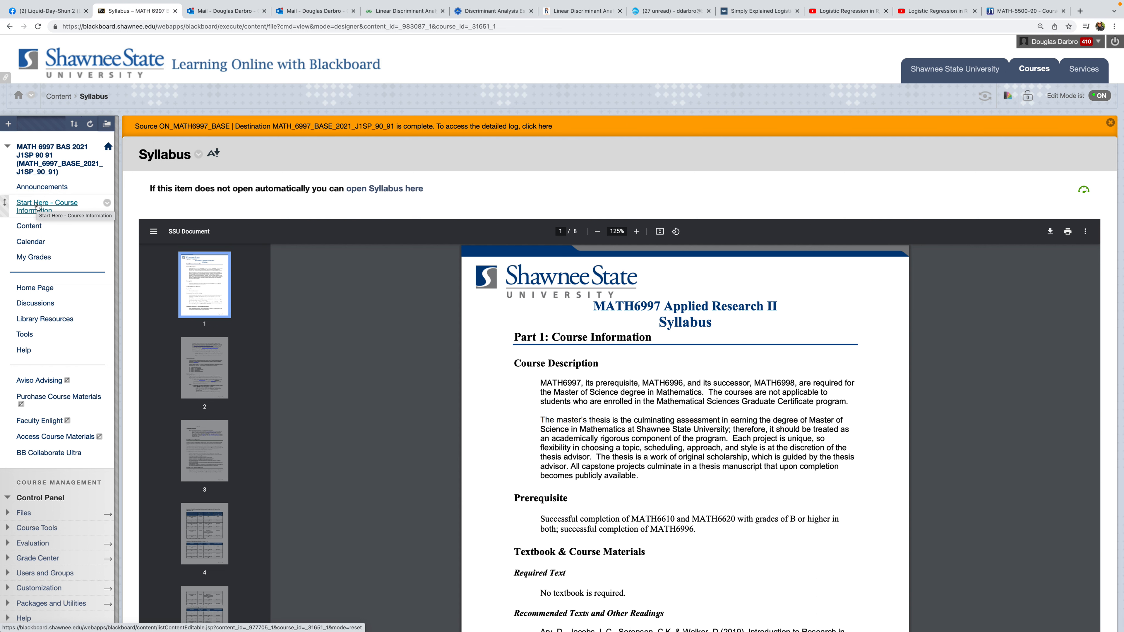
scroll(down, 3)
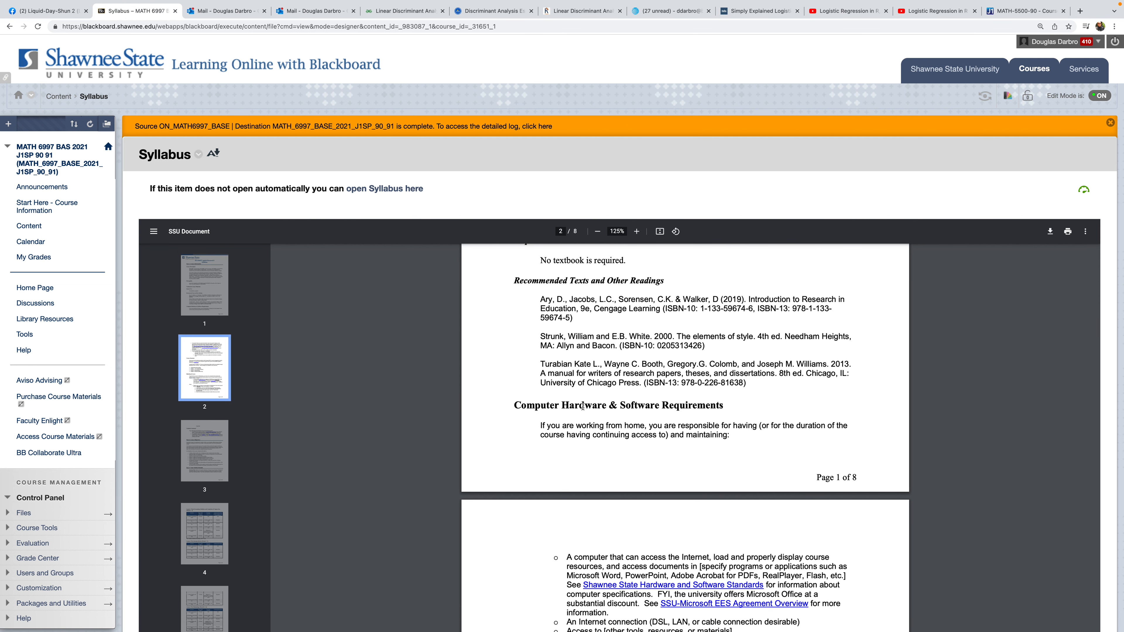
scroll(down, 3)
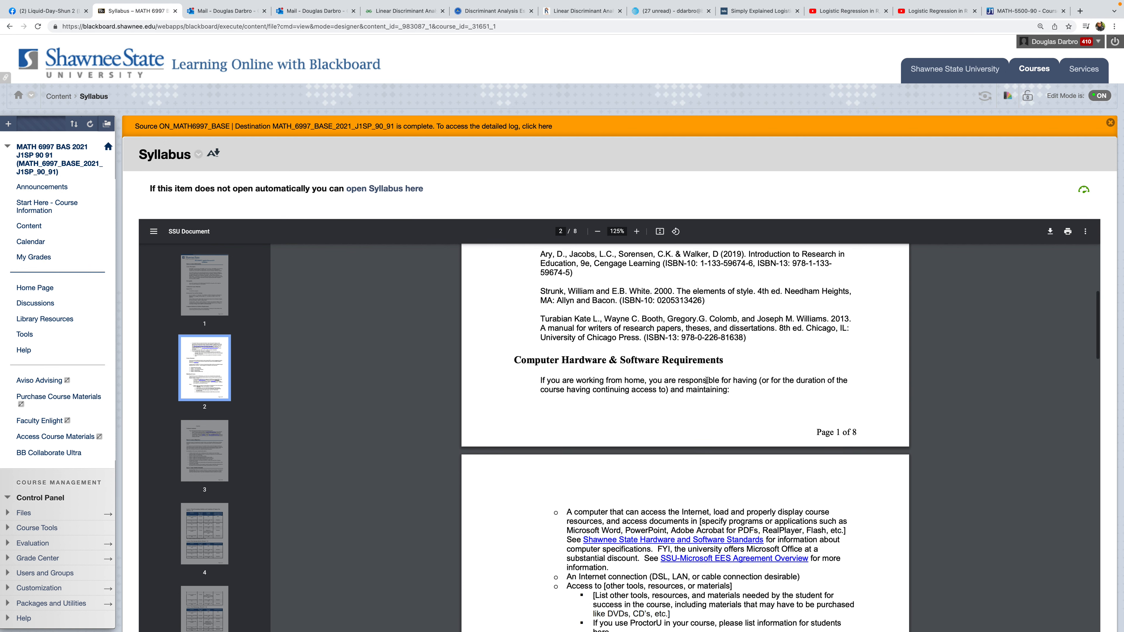
scroll(down, 3)
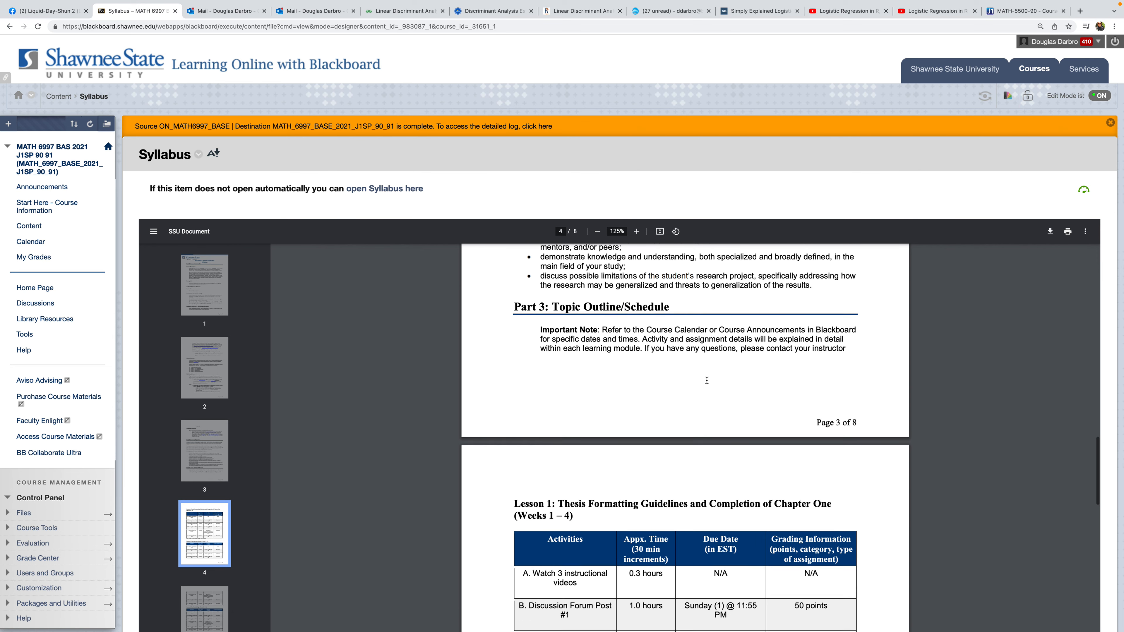
scroll(down, 3)
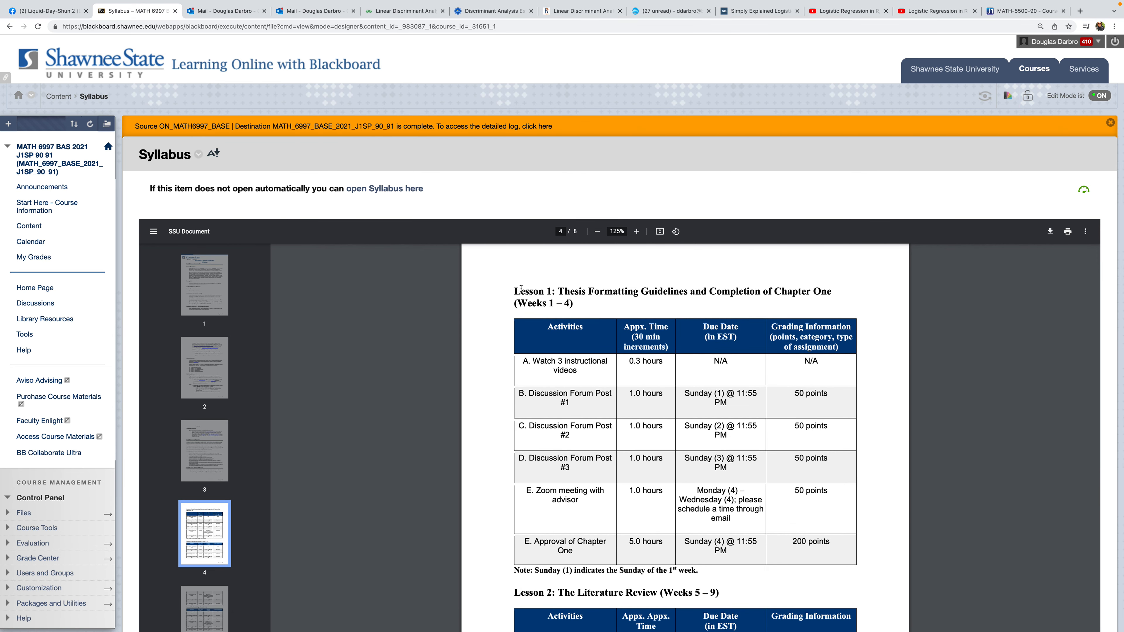
mouse_move(692, 394)
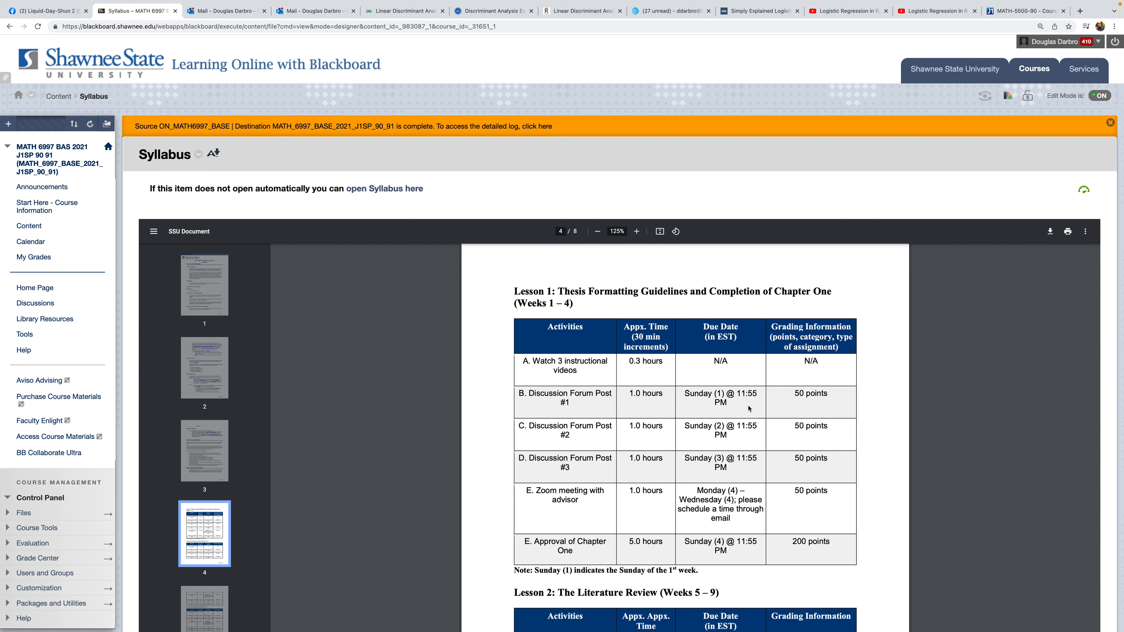
mouse_move(696, 393)
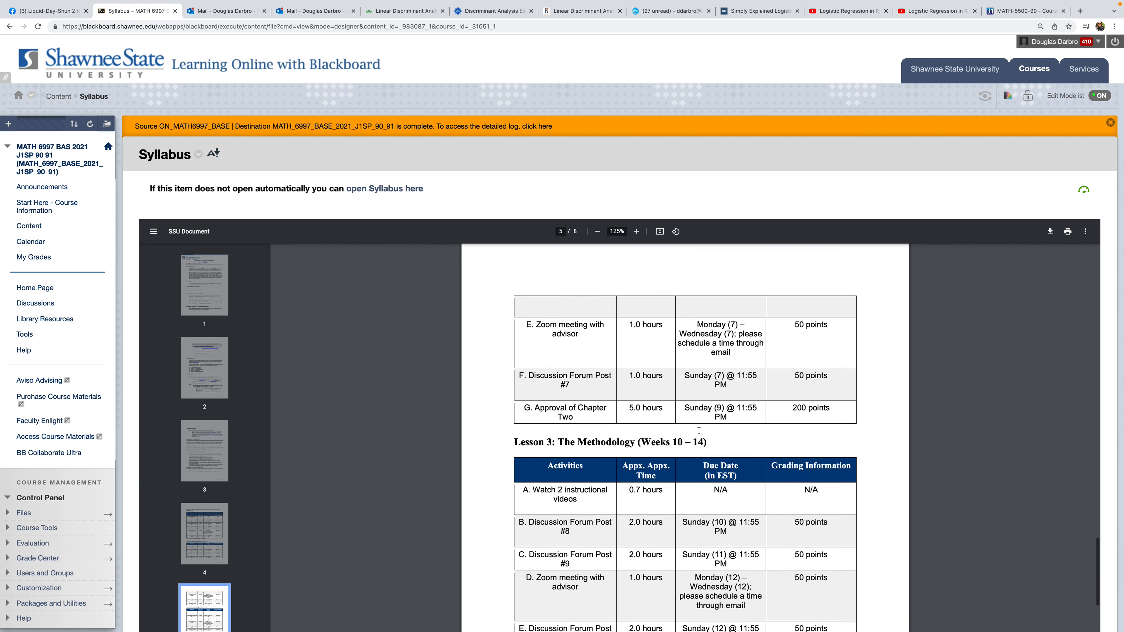
scroll(down, 3)
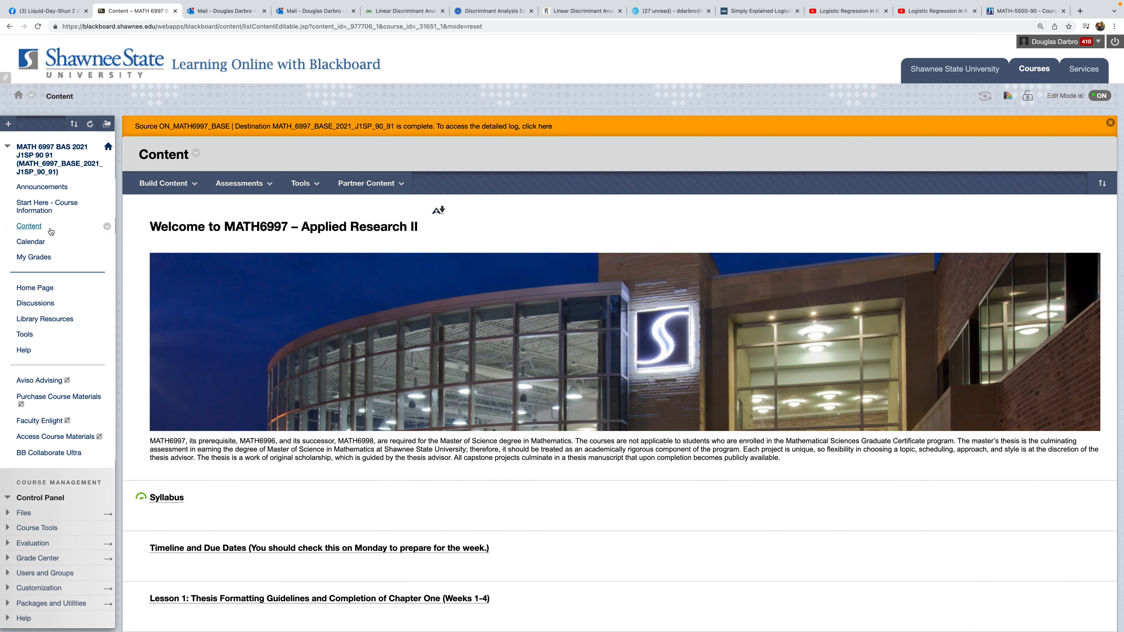
scroll(down, 3)
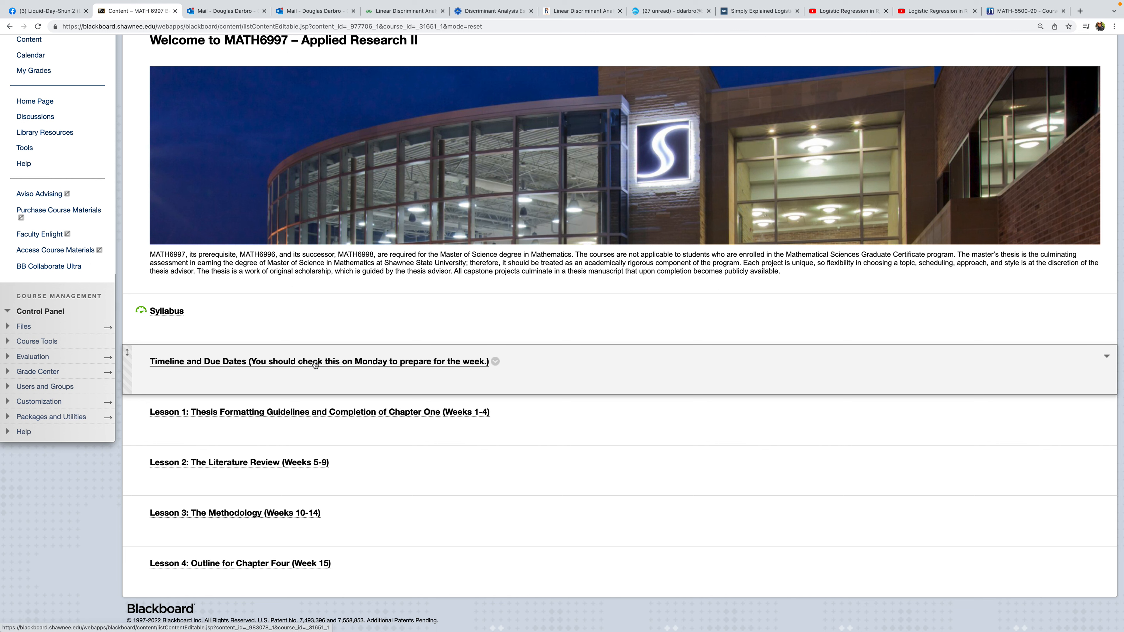
Step: View the Lesson #1 due-dates table under Timeline and Due Dates, through Chapter One approval
click(316, 362)
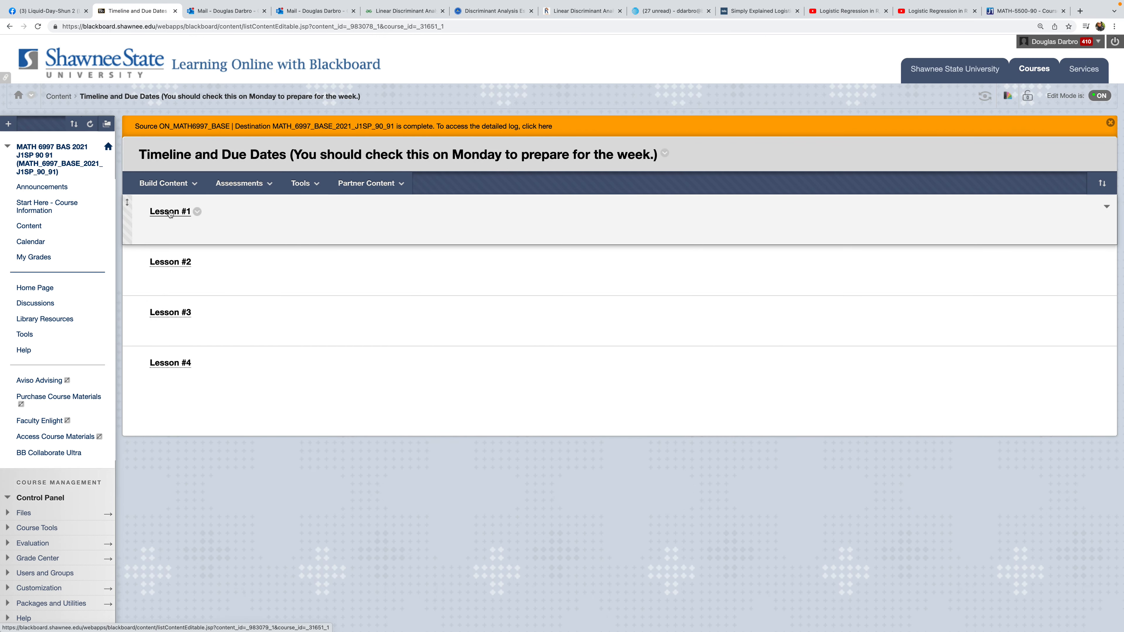
click(170, 211)
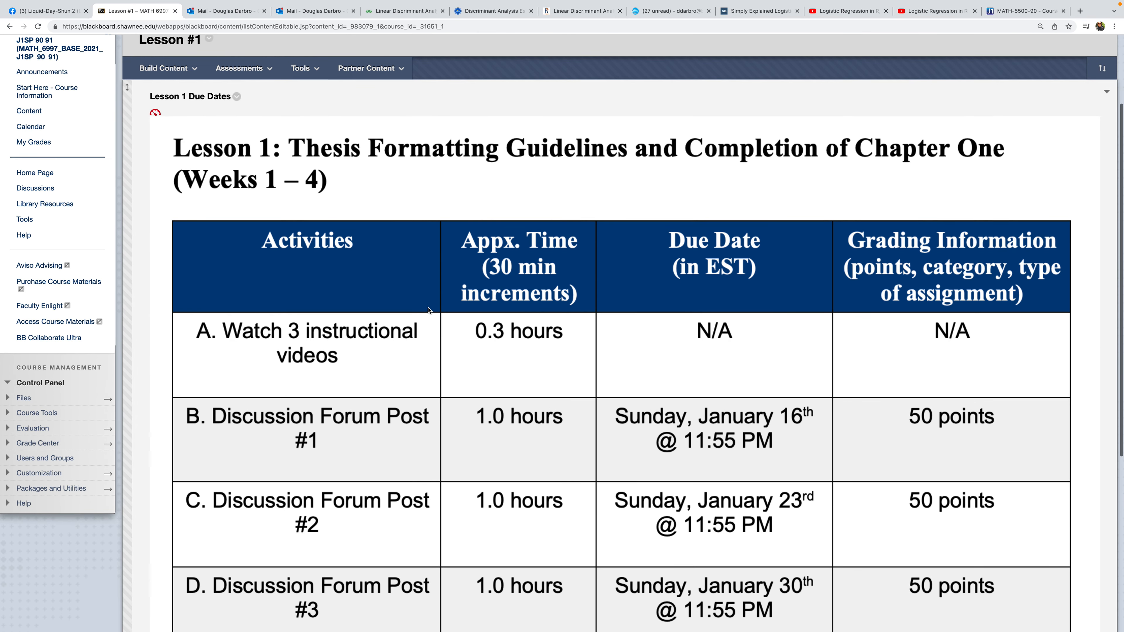
scroll(down, 3)
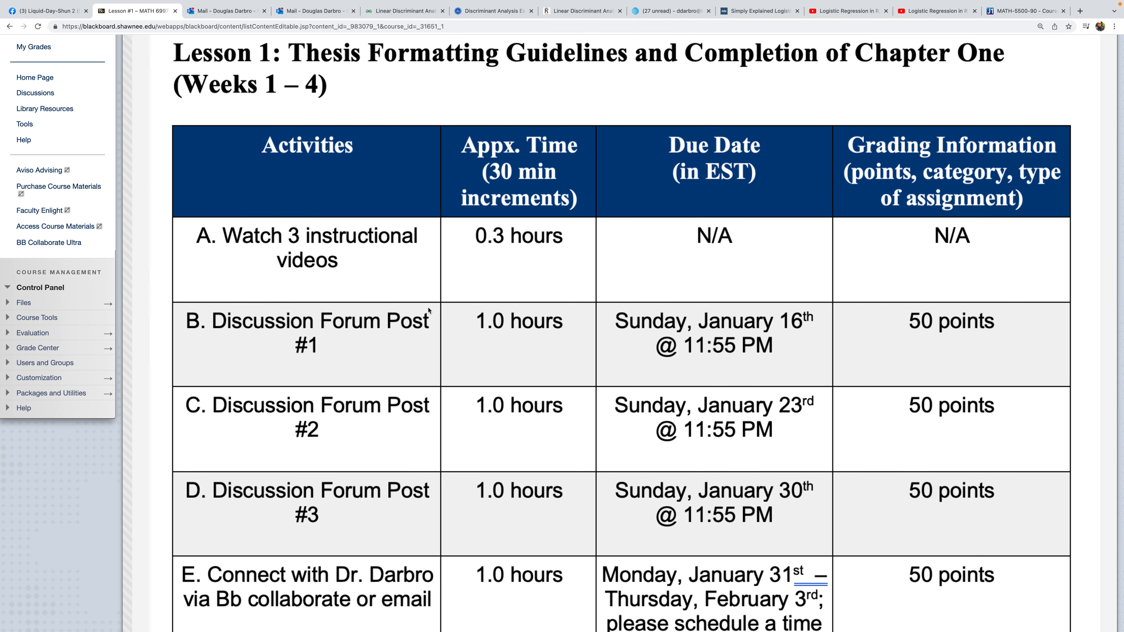
scroll(down, 3)
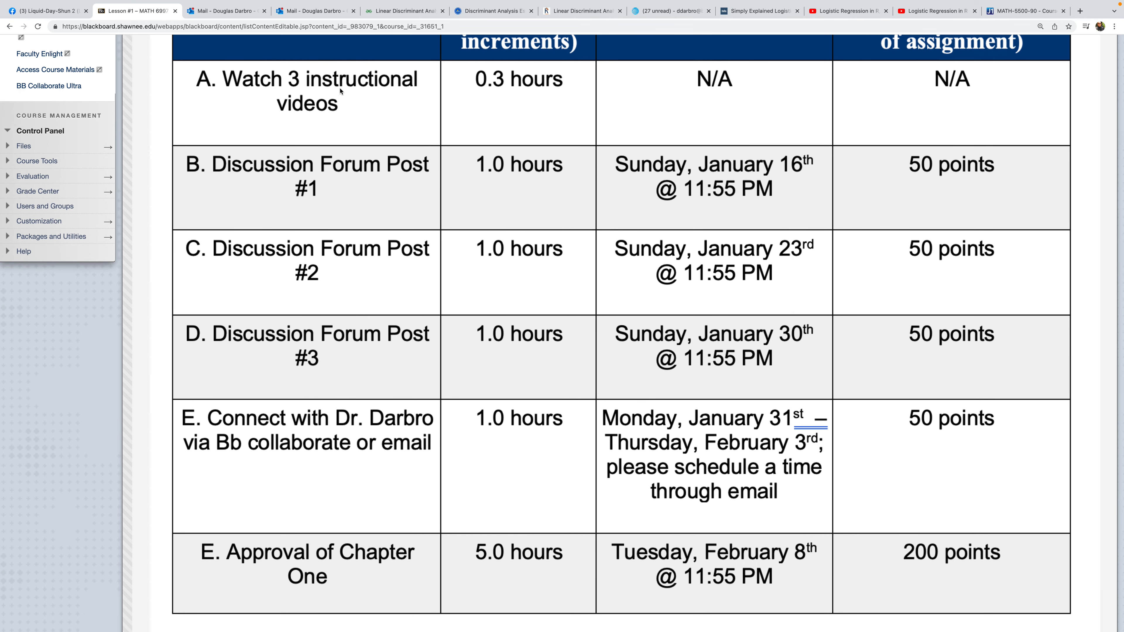
mouse_move(481, 238)
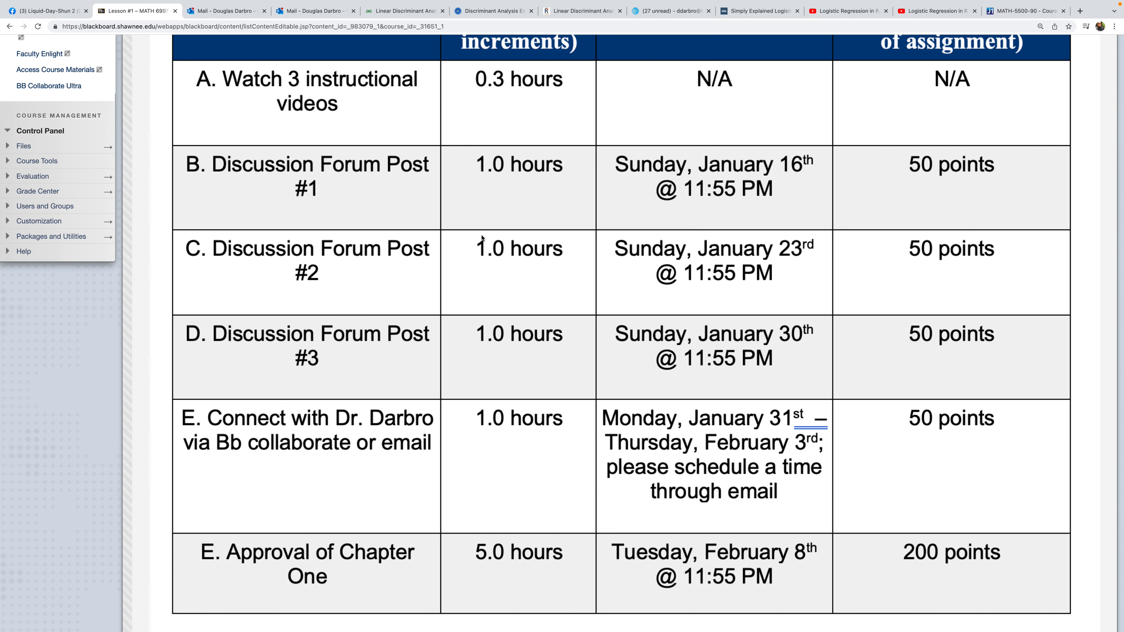
scroll(down, 3)
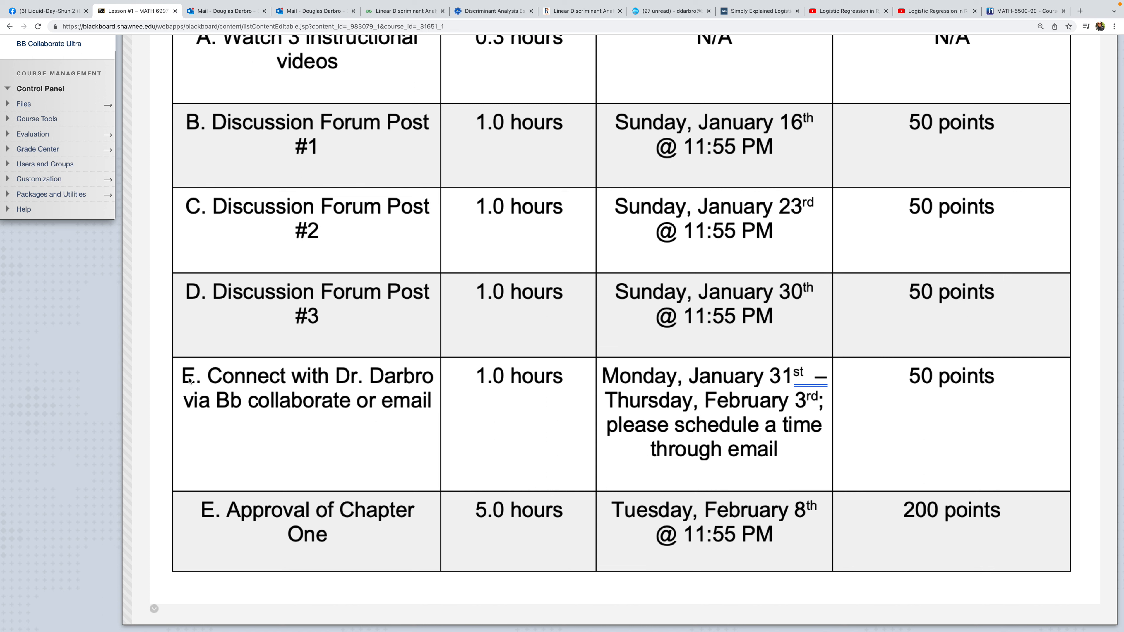
mouse_move(226, 574)
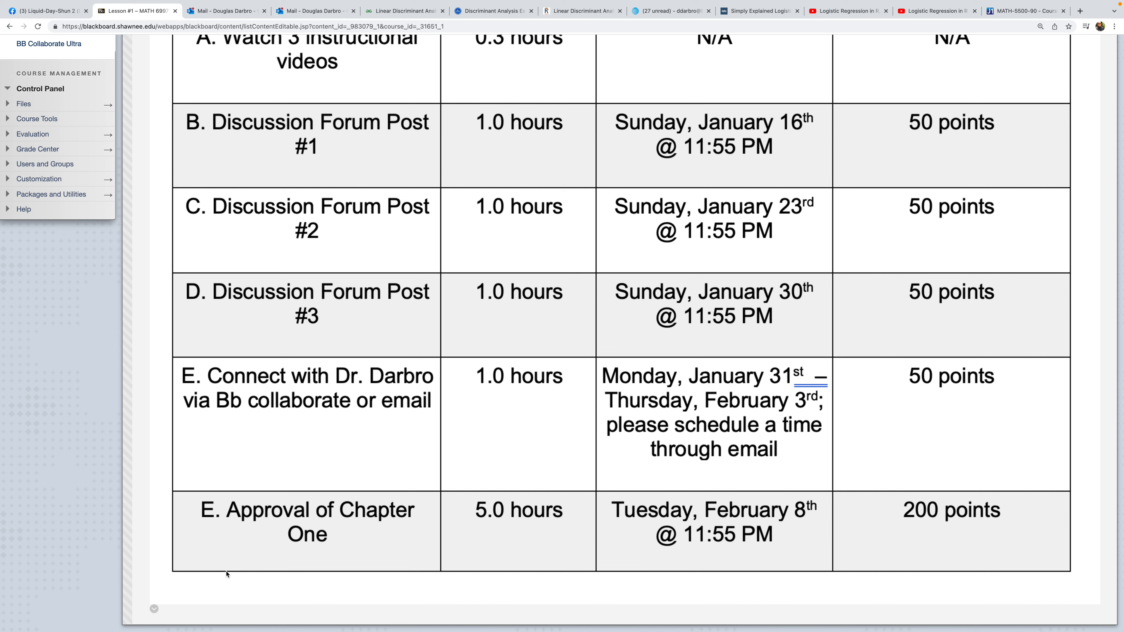
mouse_move(51, 436)
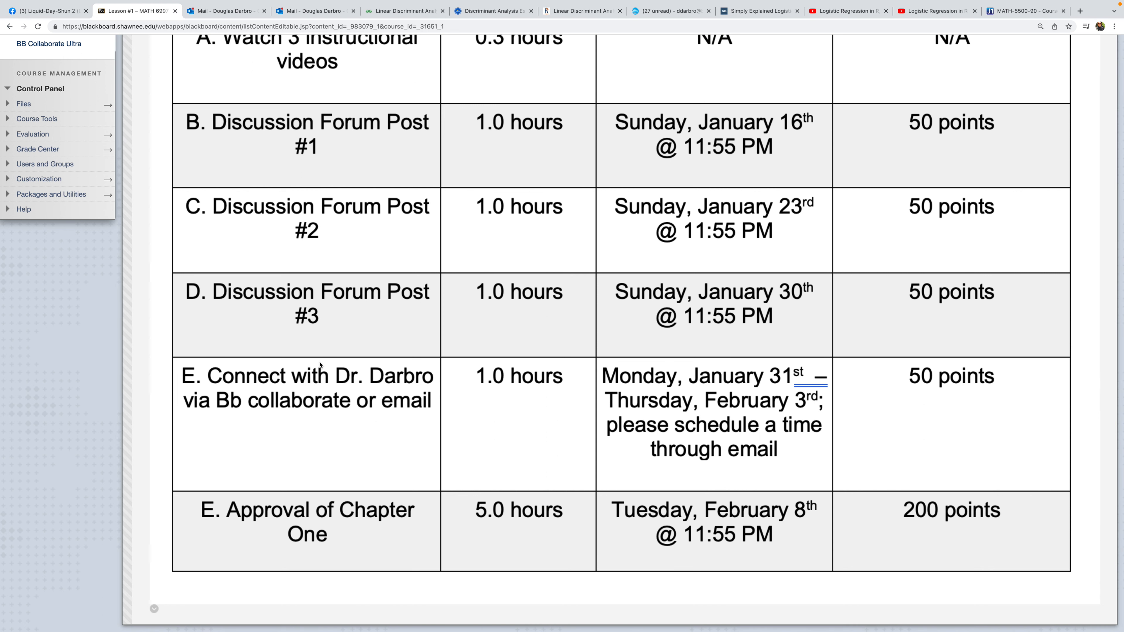
mouse_move(209, 416)
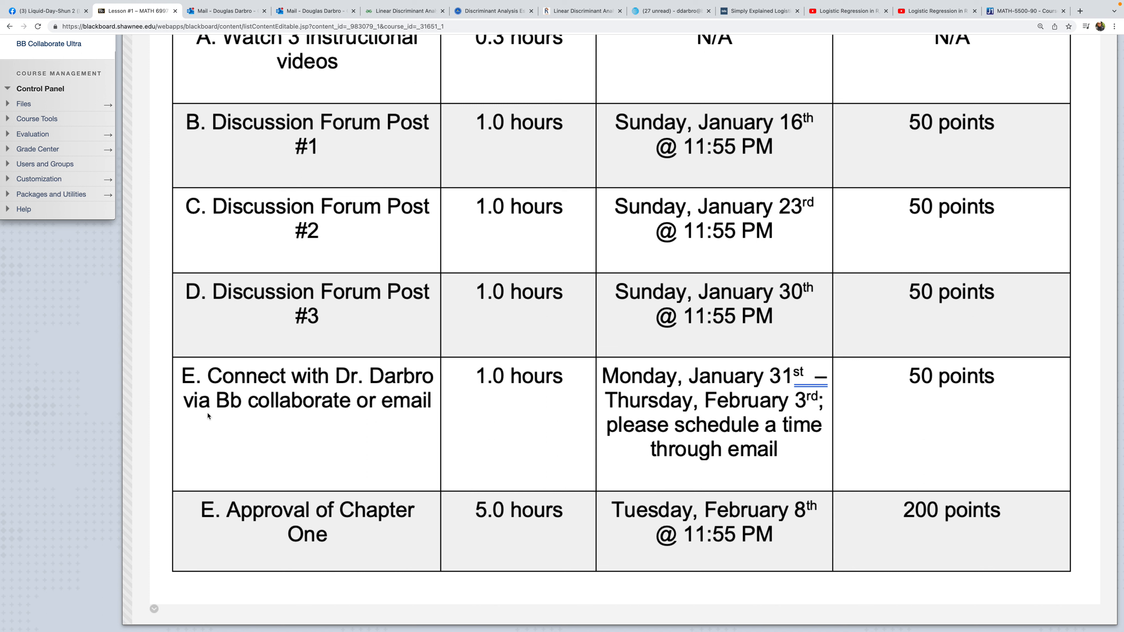
mouse_move(731, 383)
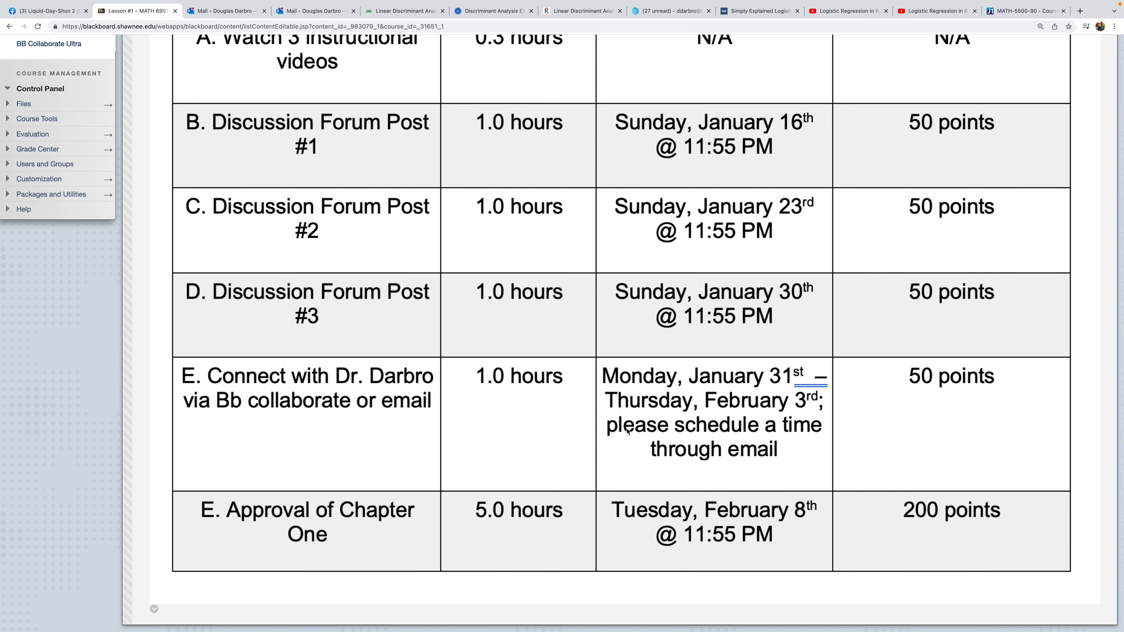
mouse_move(604, 428)
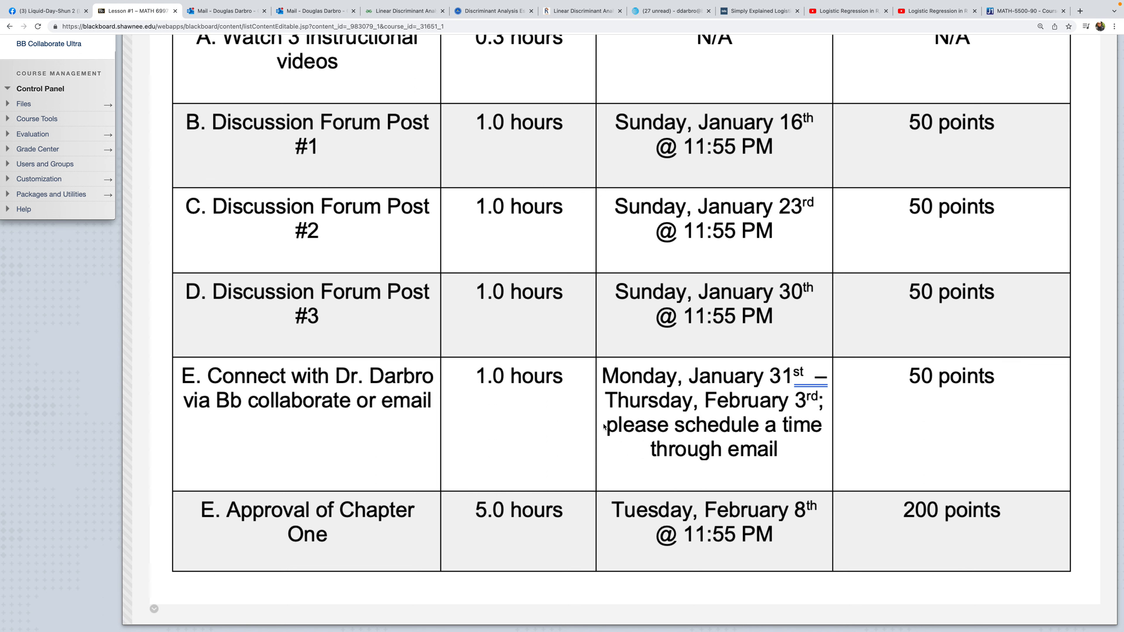
mouse_move(500, 411)
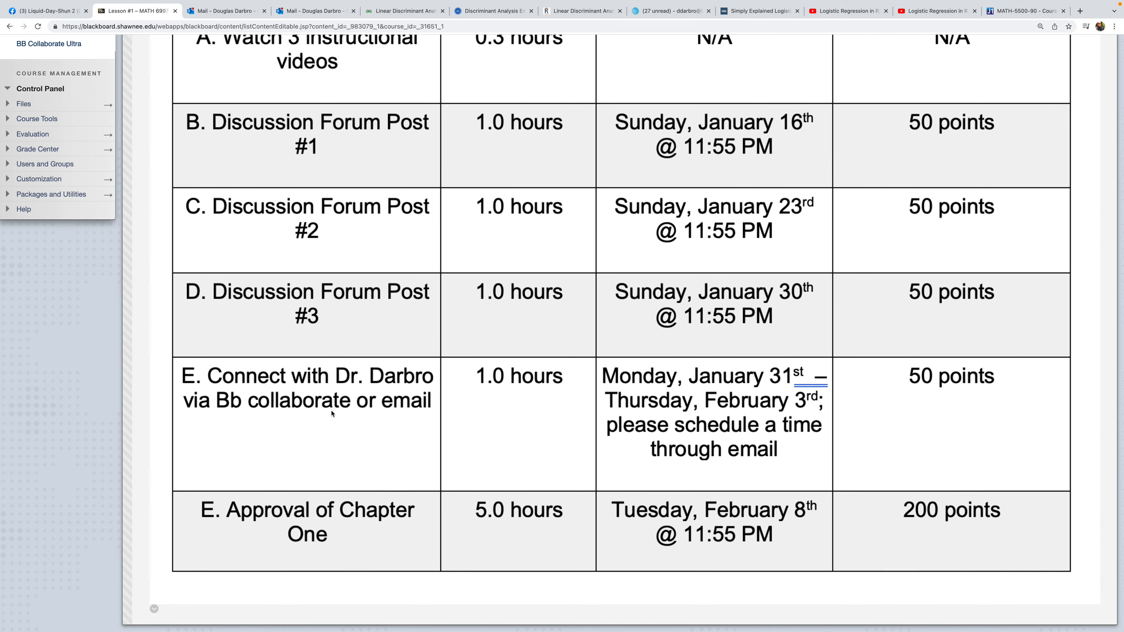
mouse_move(636, 409)
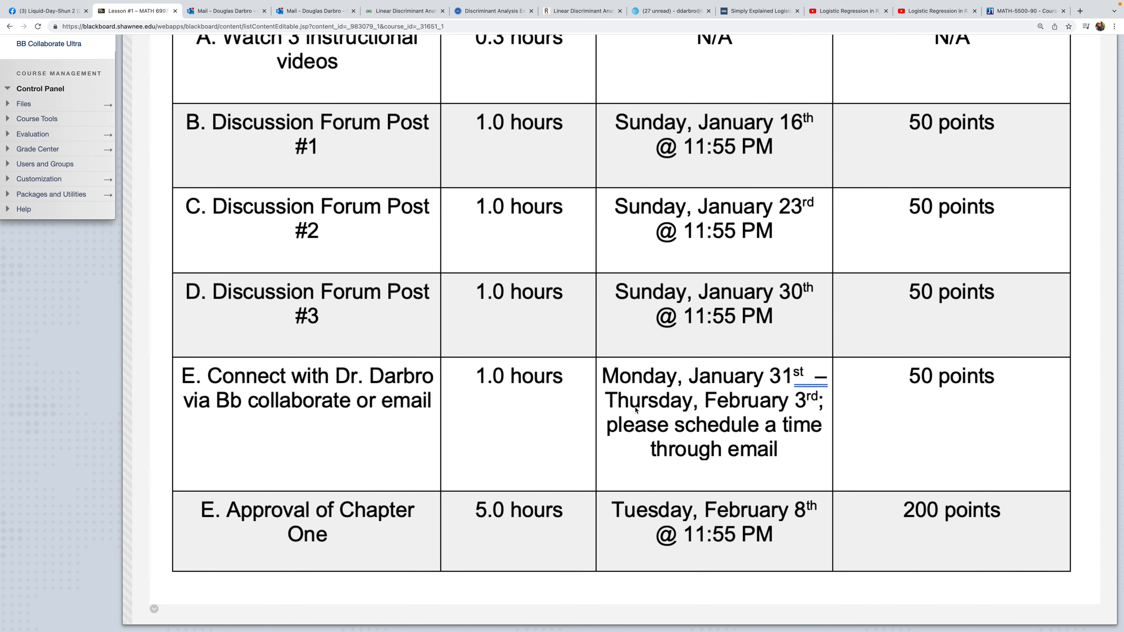
mouse_move(266, 401)
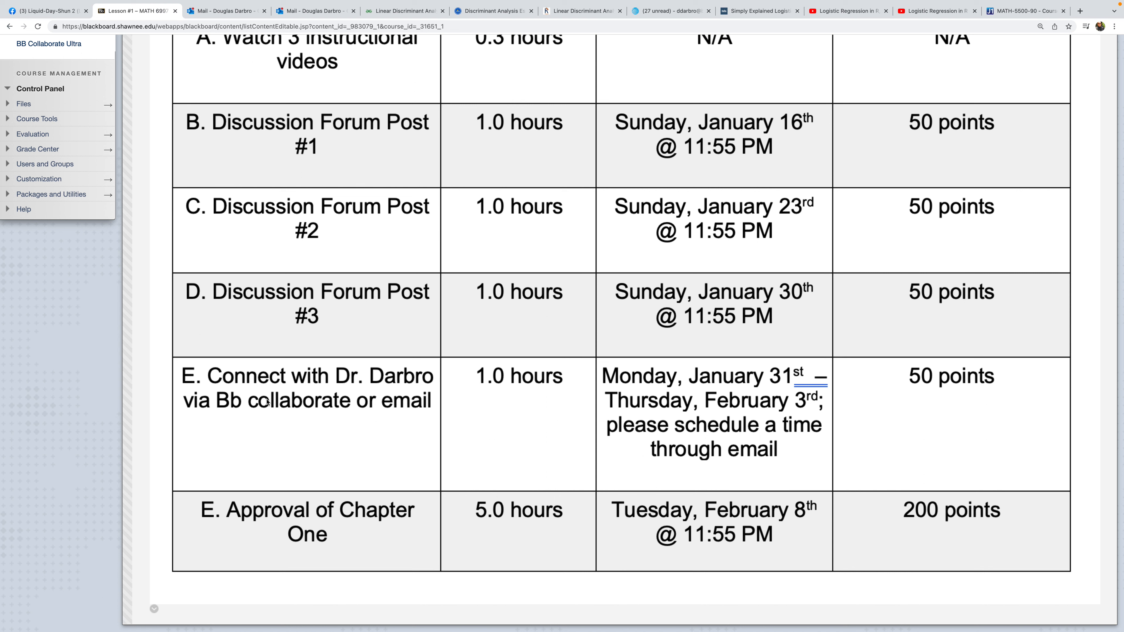
mouse_move(272, 470)
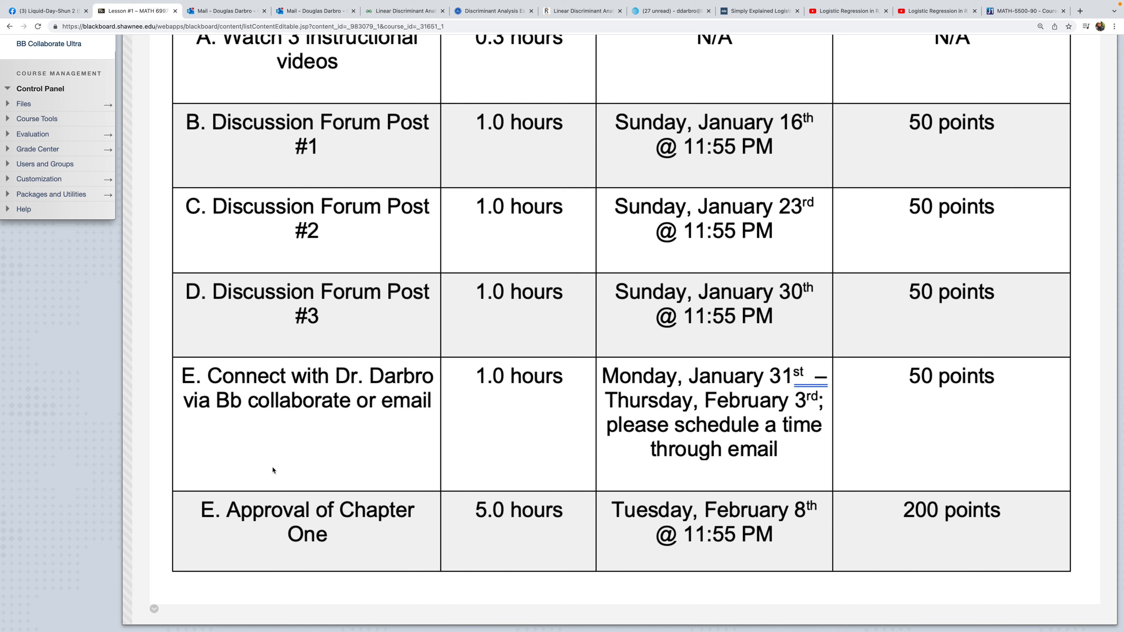
mouse_move(646, 514)
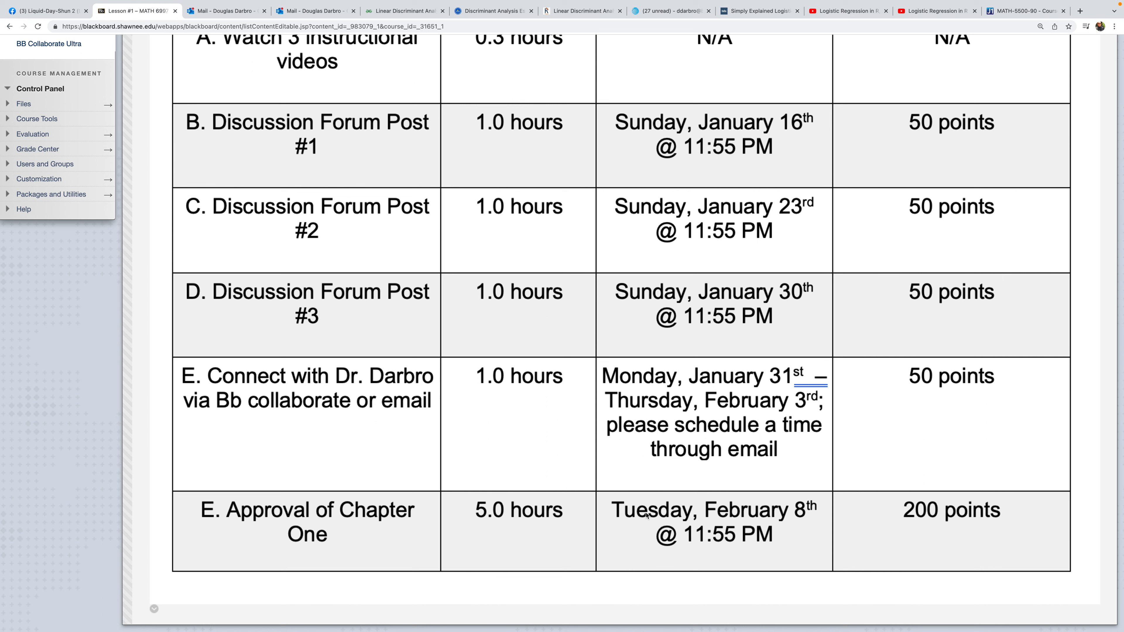
mouse_move(250, 552)
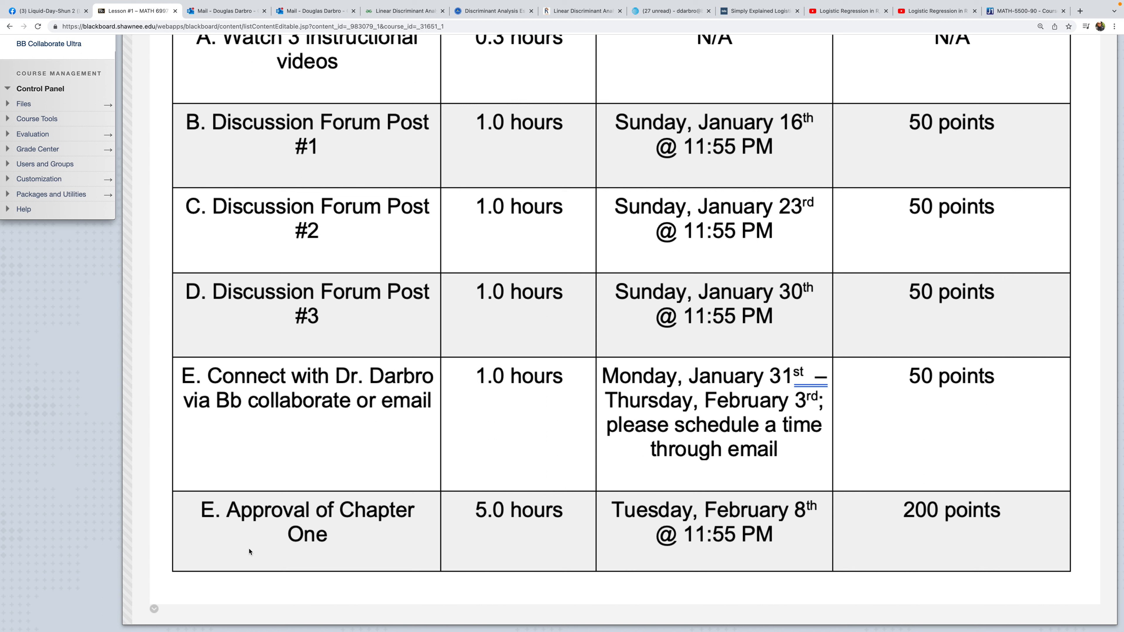
mouse_move(257, 545)
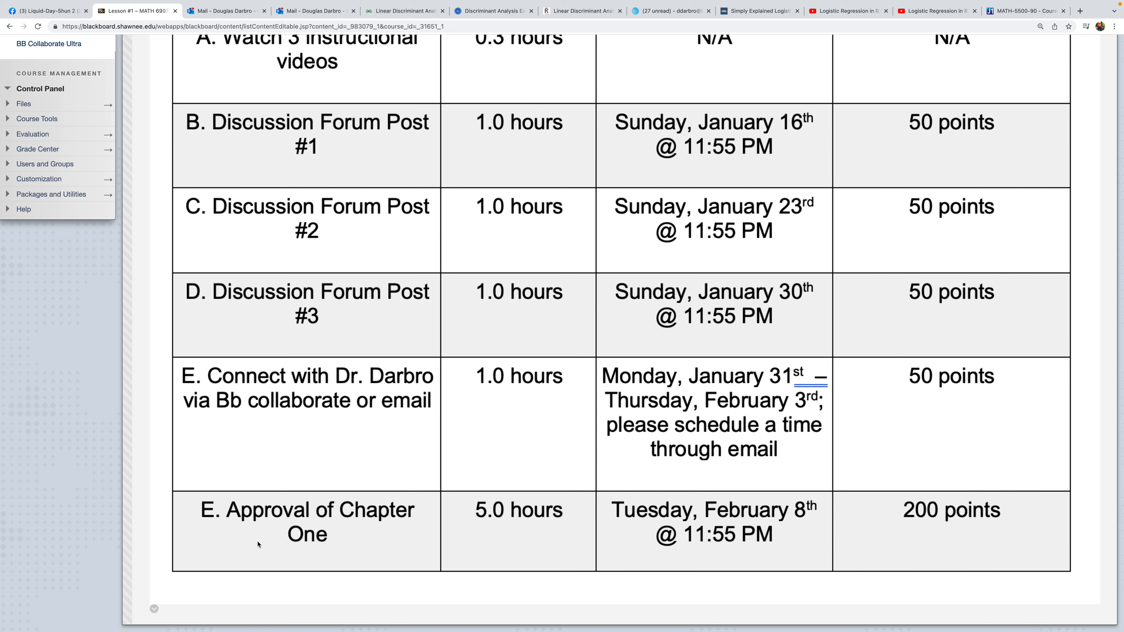
scroll(down, 3)
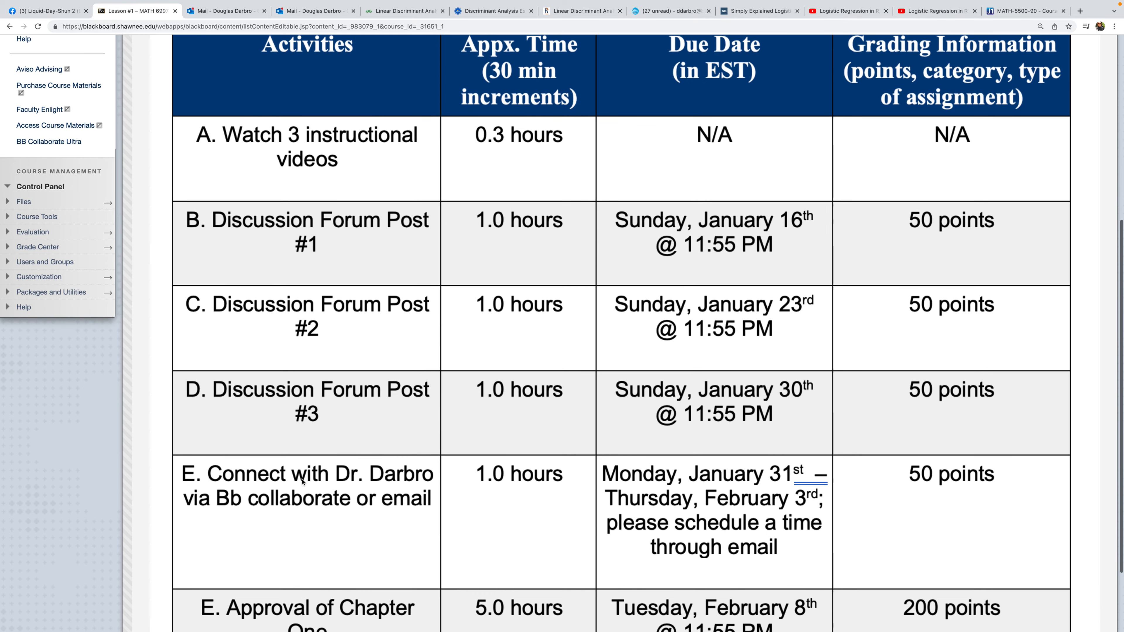
scroll(up, 3)
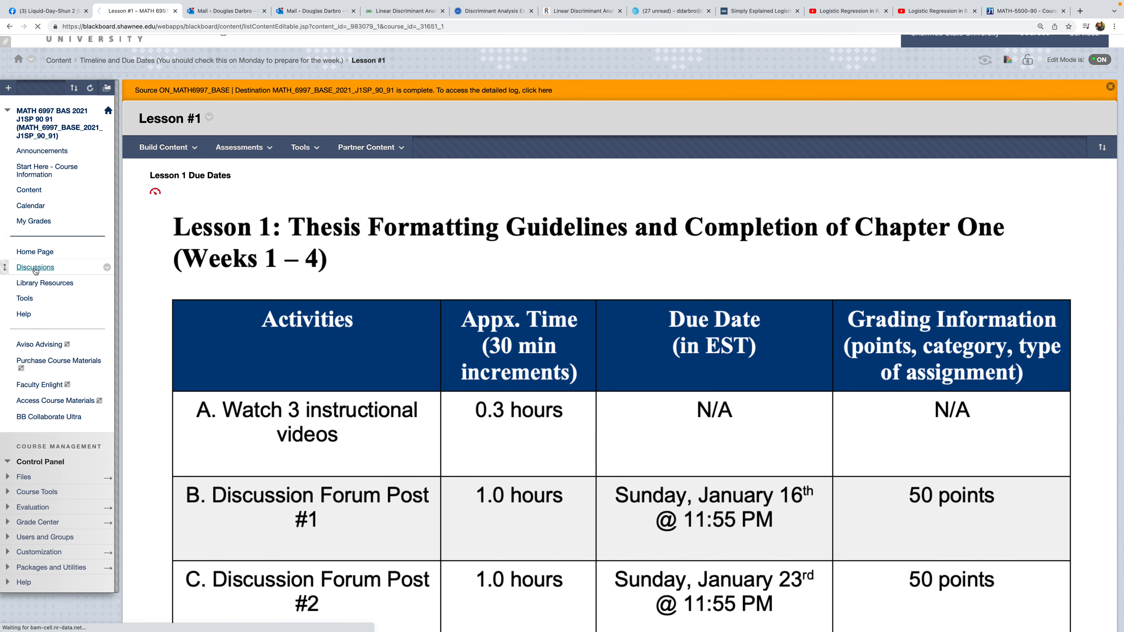
Step: Review the Discussion Board forums from Introduce Yourself through Discussion Forum Post #5
click(35, 267)
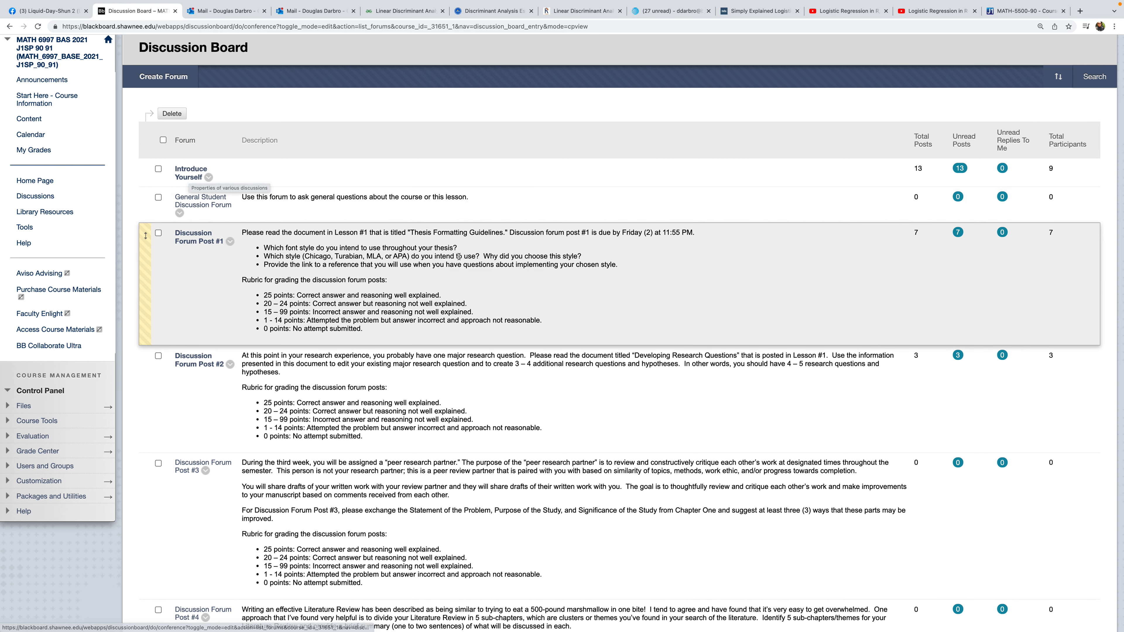
scroll(down, 3)
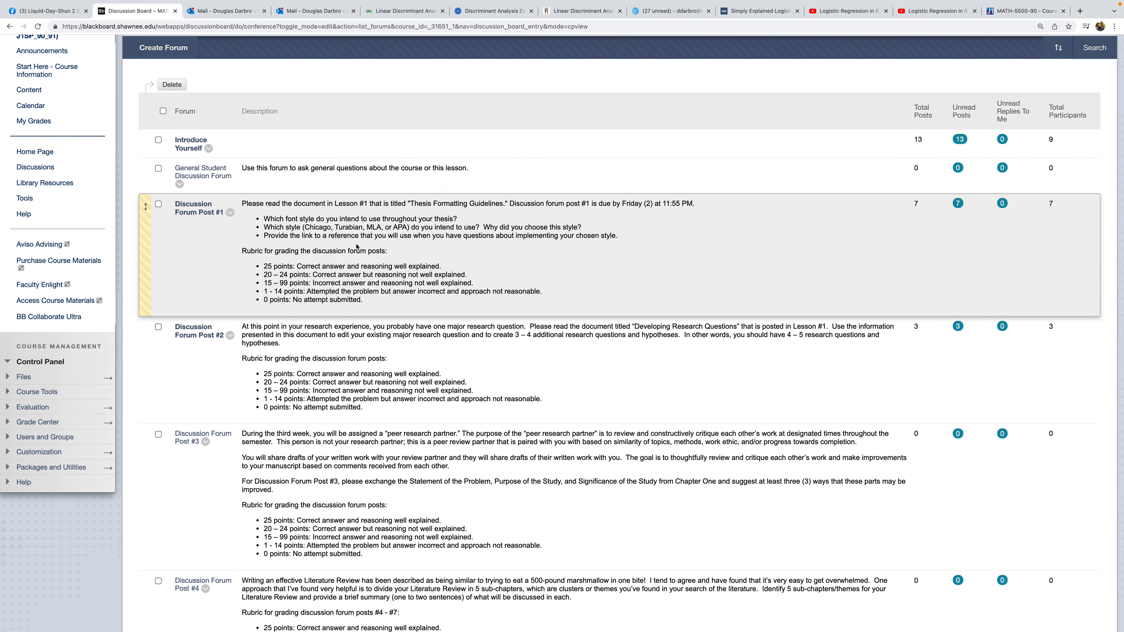
mouse_move(357, 246)
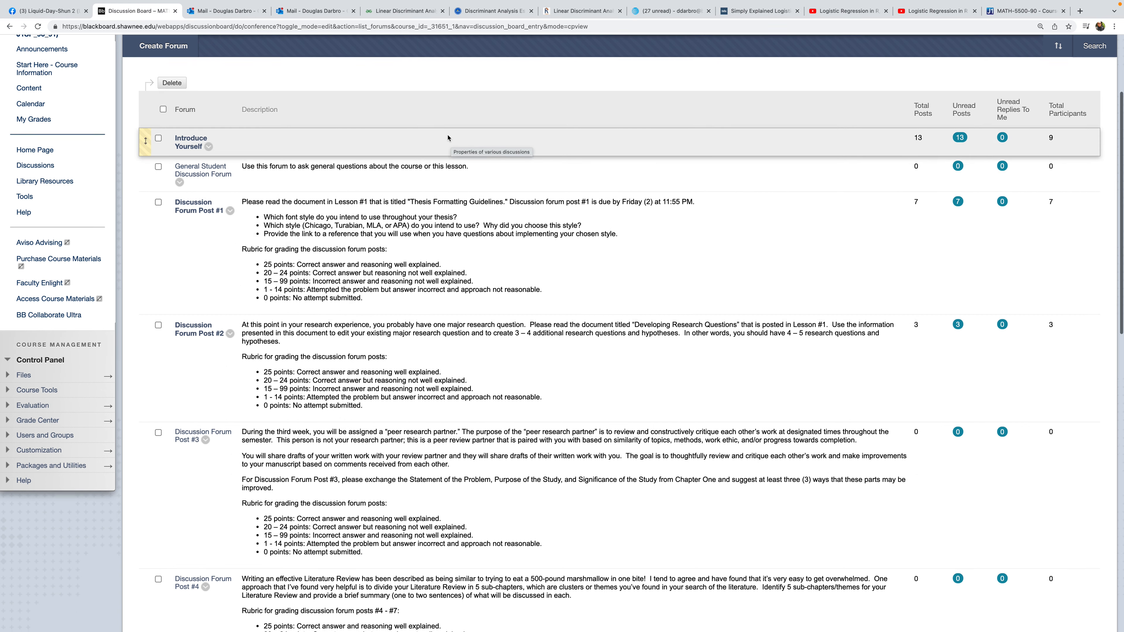
scroll(down, 3)
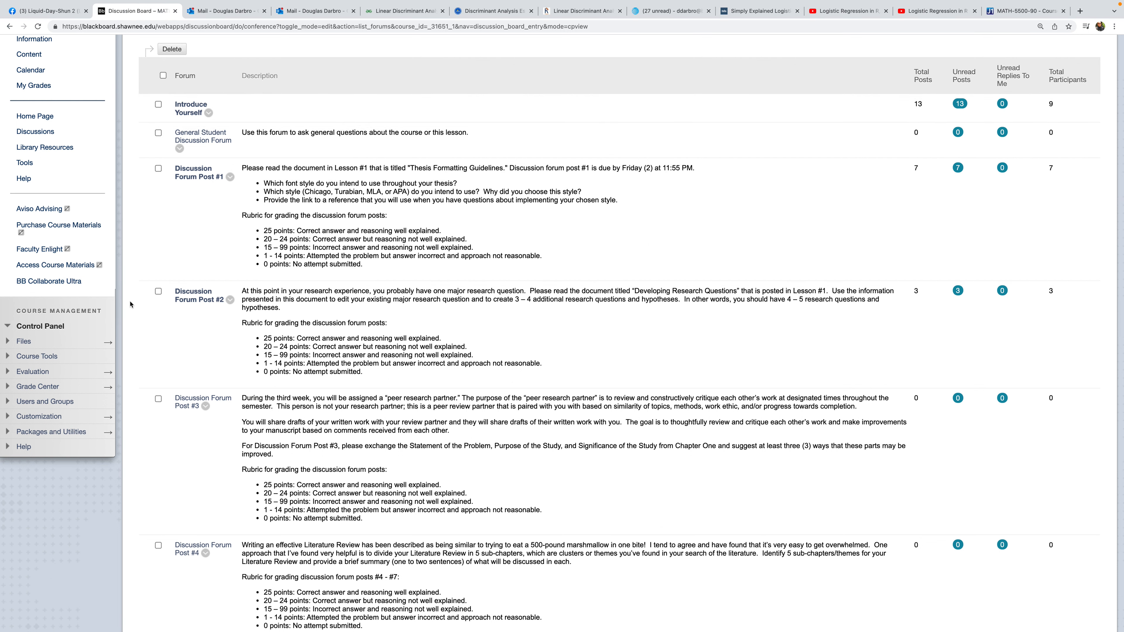
mouse_move(128, 323)
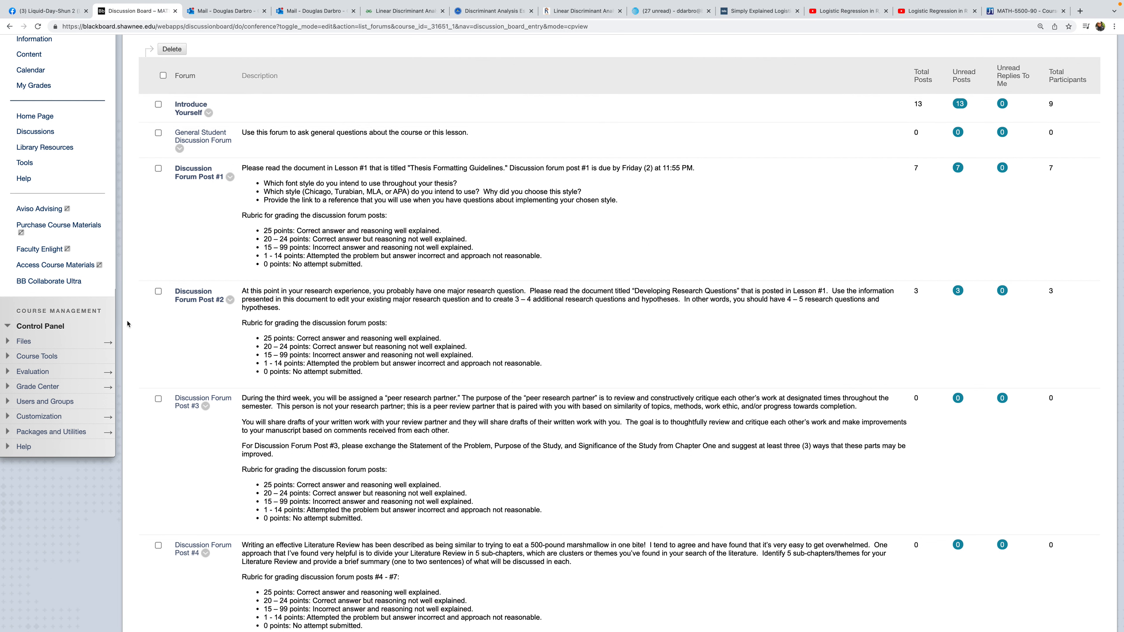
scroll(down, 3)
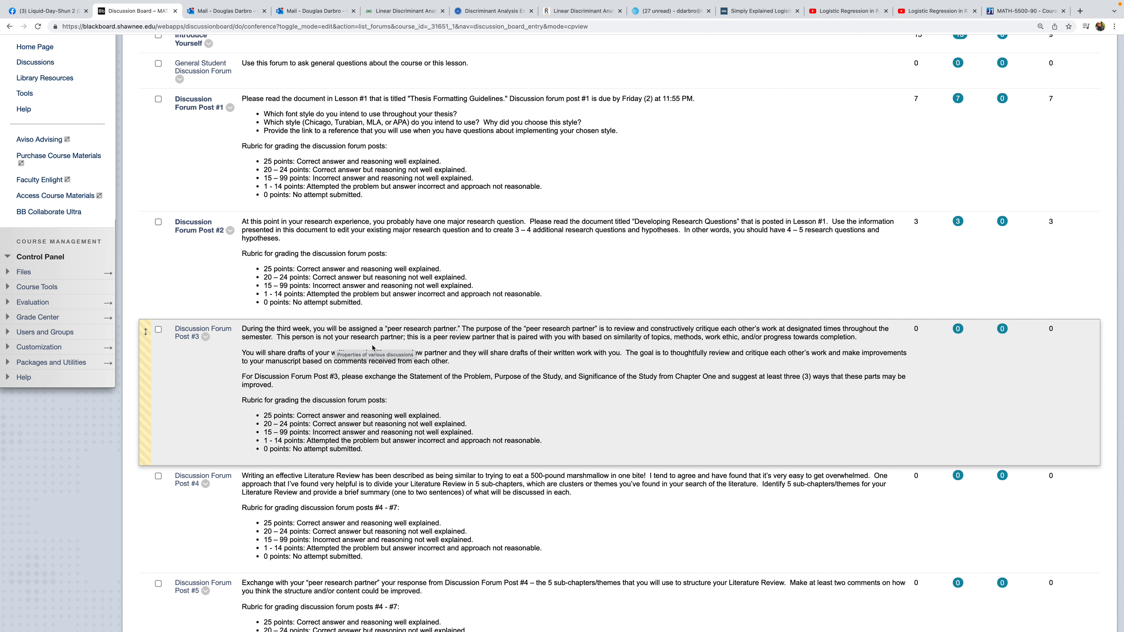
scroll(down, 3)
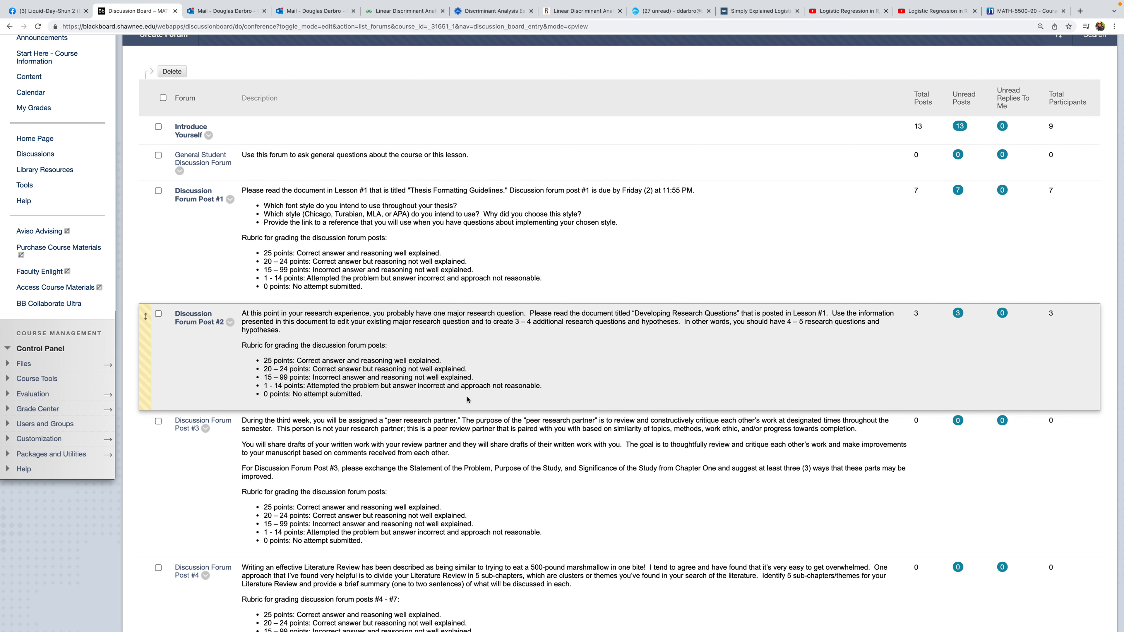
scroll(down, 3)
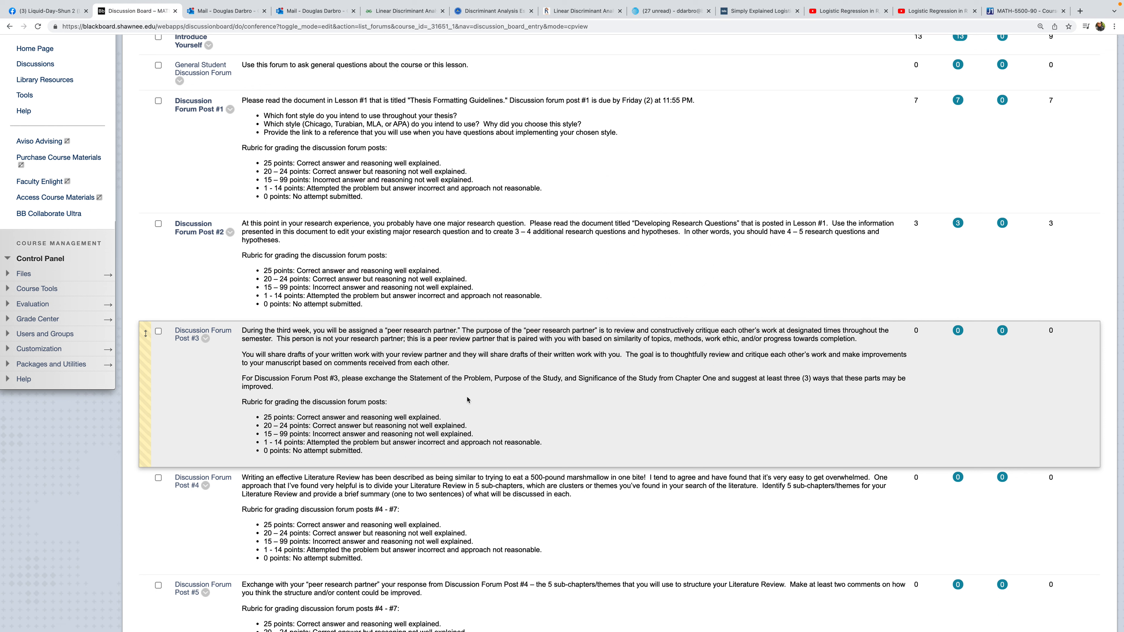
mouse_move(162, 460)
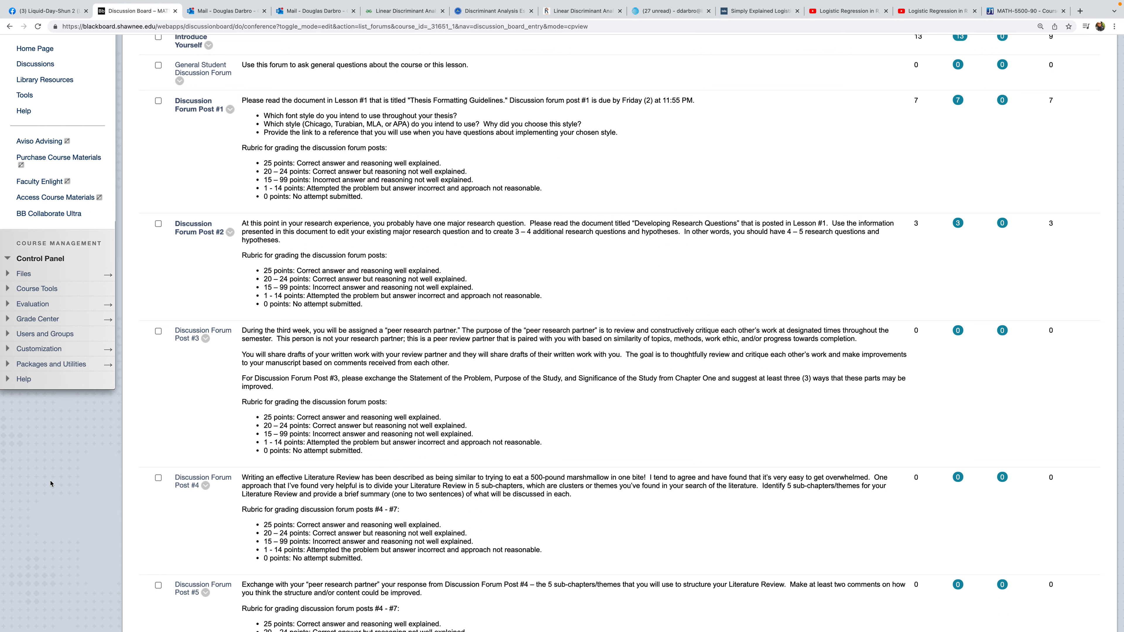
scroll(down, 3)
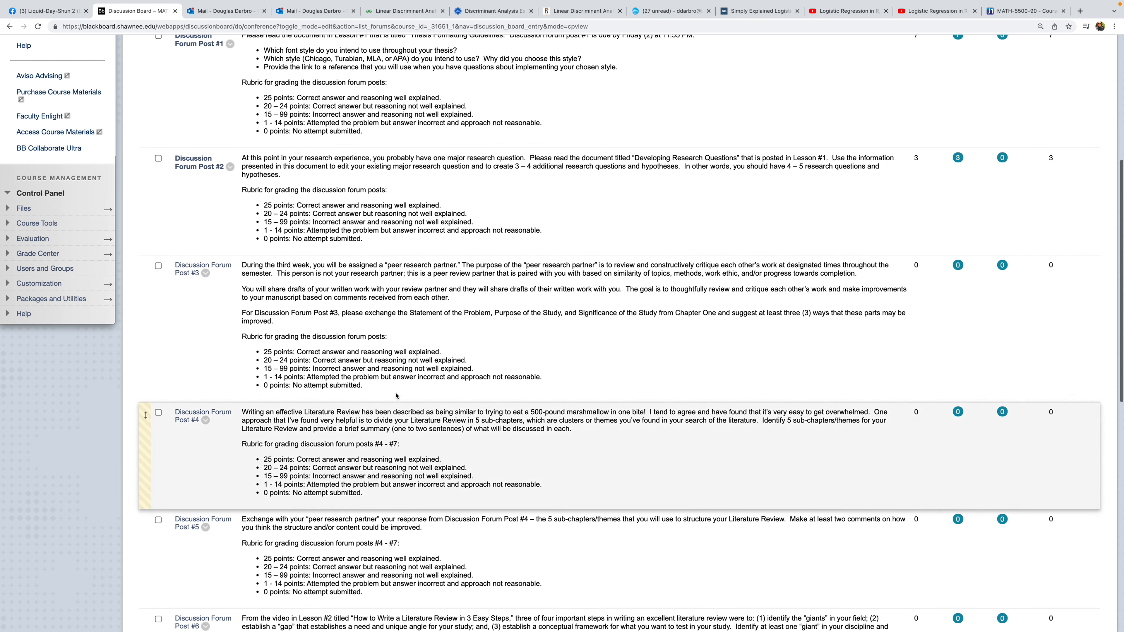
scroll(down, 3)
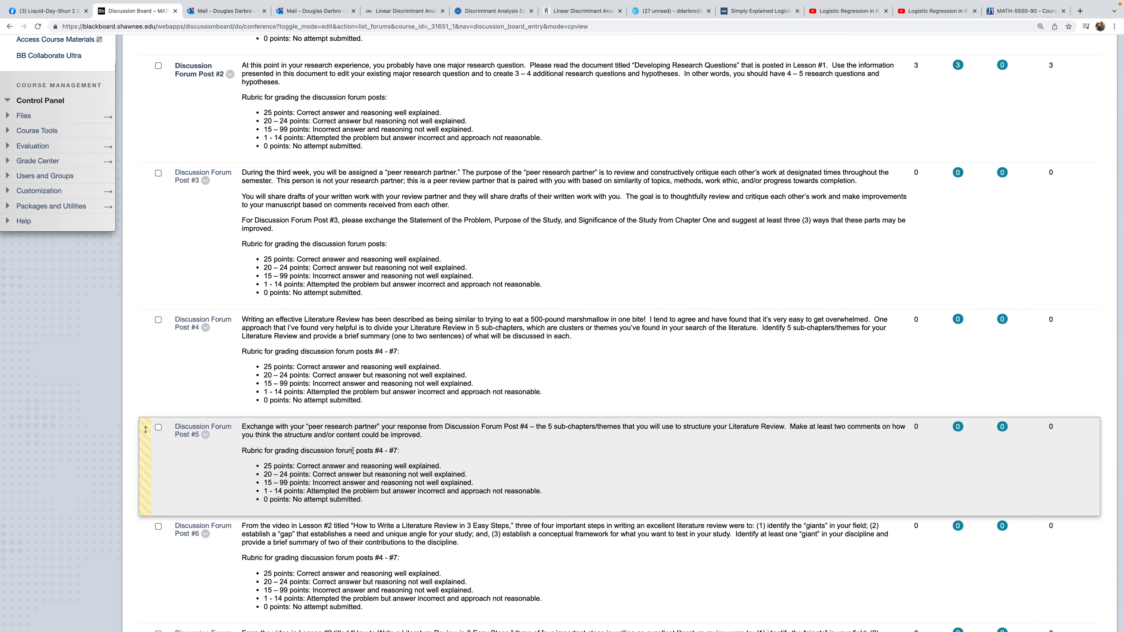
scroll(down, 3)
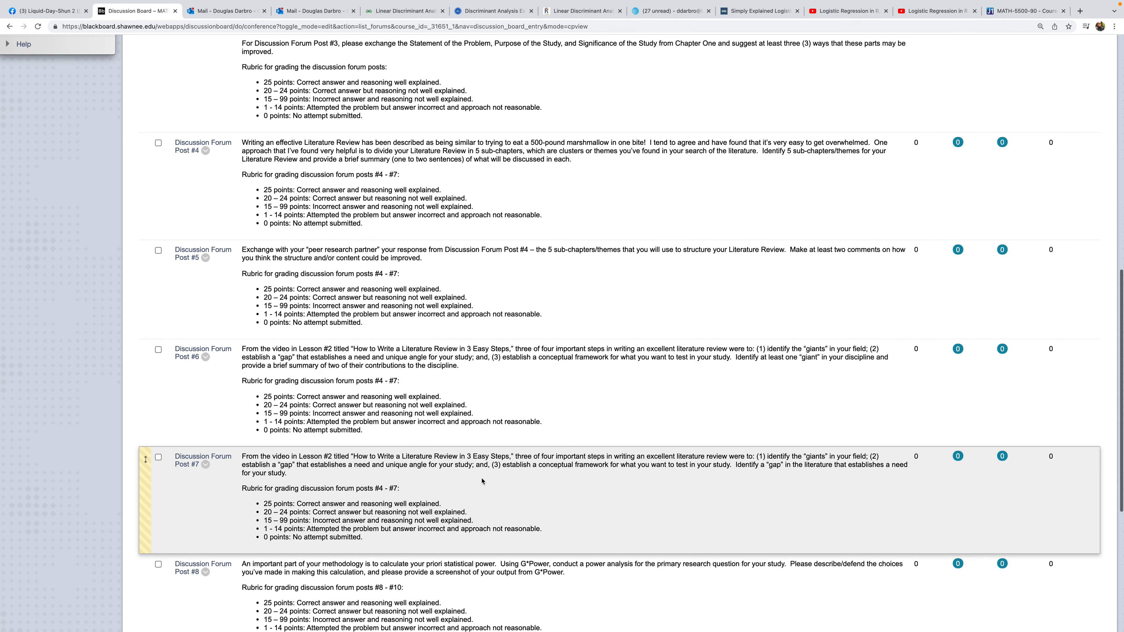
scroll(down, 3)
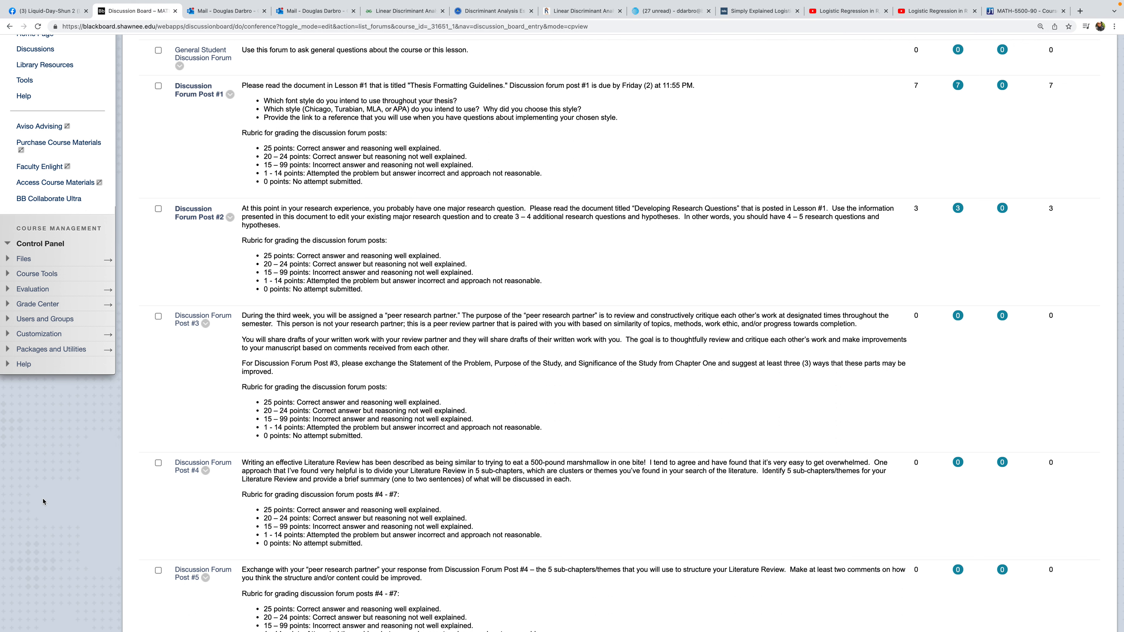
mouse_move(61, 451)
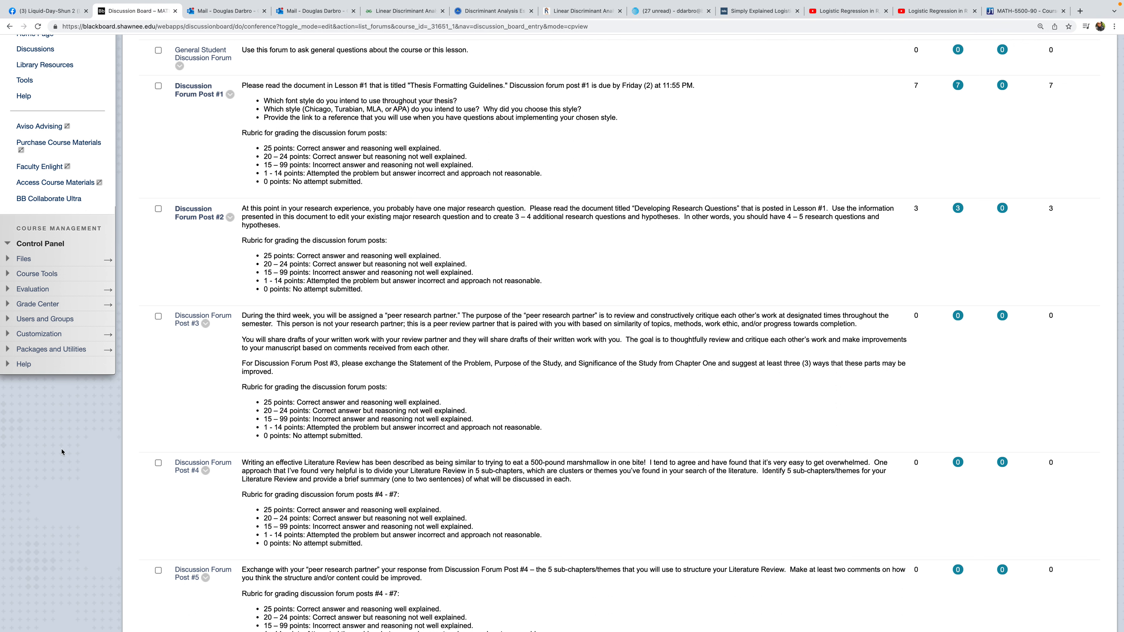
mouse_move(39, 481)
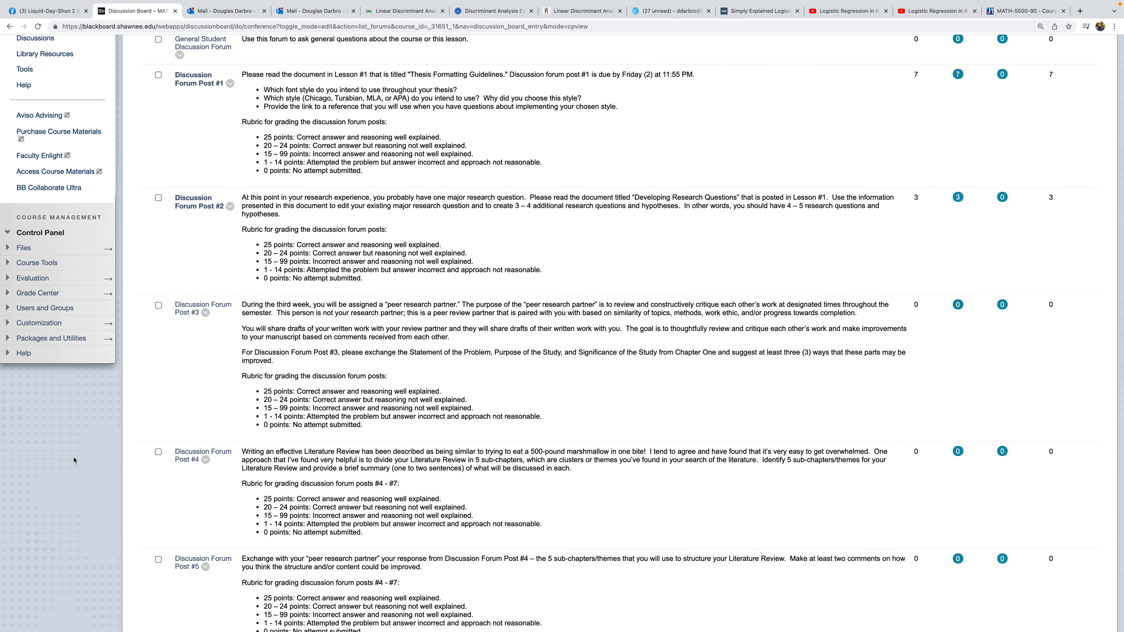
scroll(down, 3)
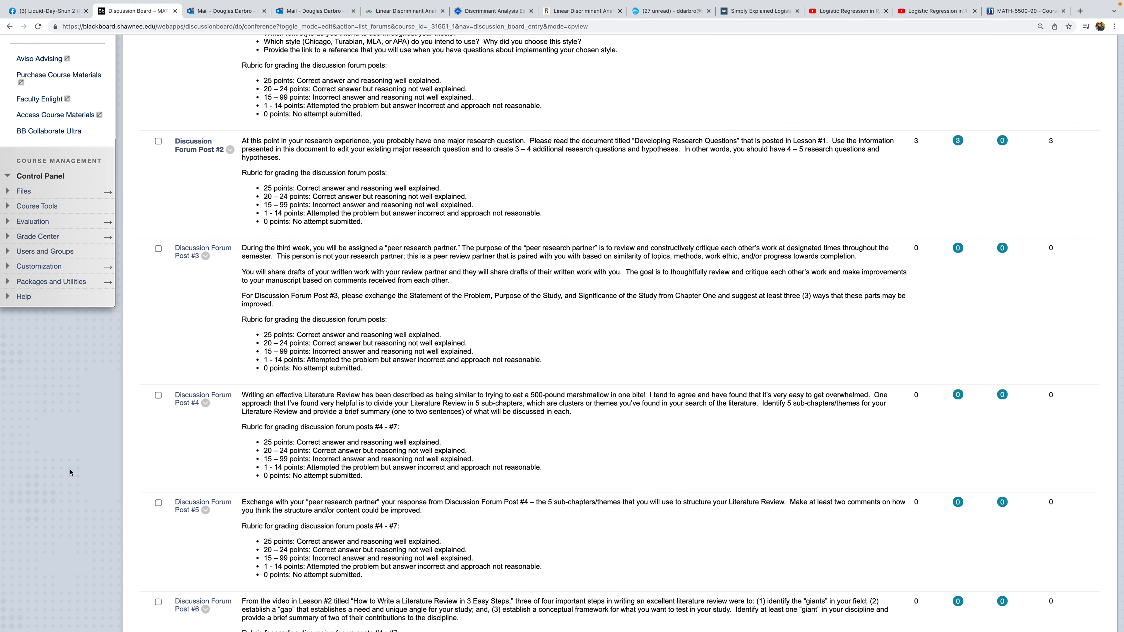
scroll(down, 3)
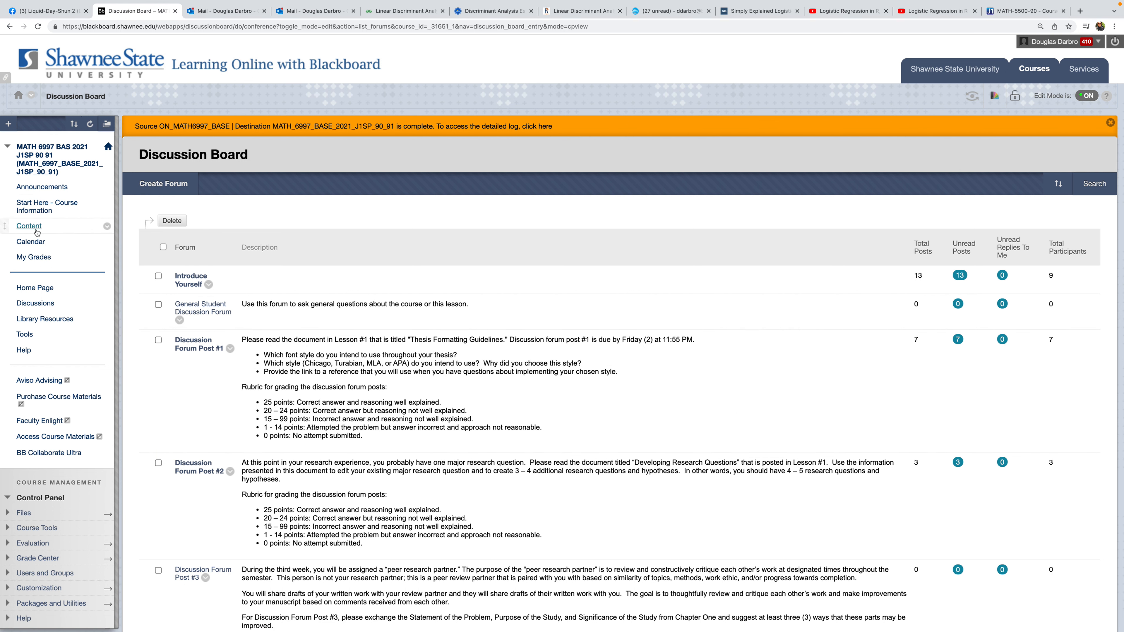
Step: Return to the MATH6997 Content page with the welcome banner and Lessons 1–4
click(28, 226)
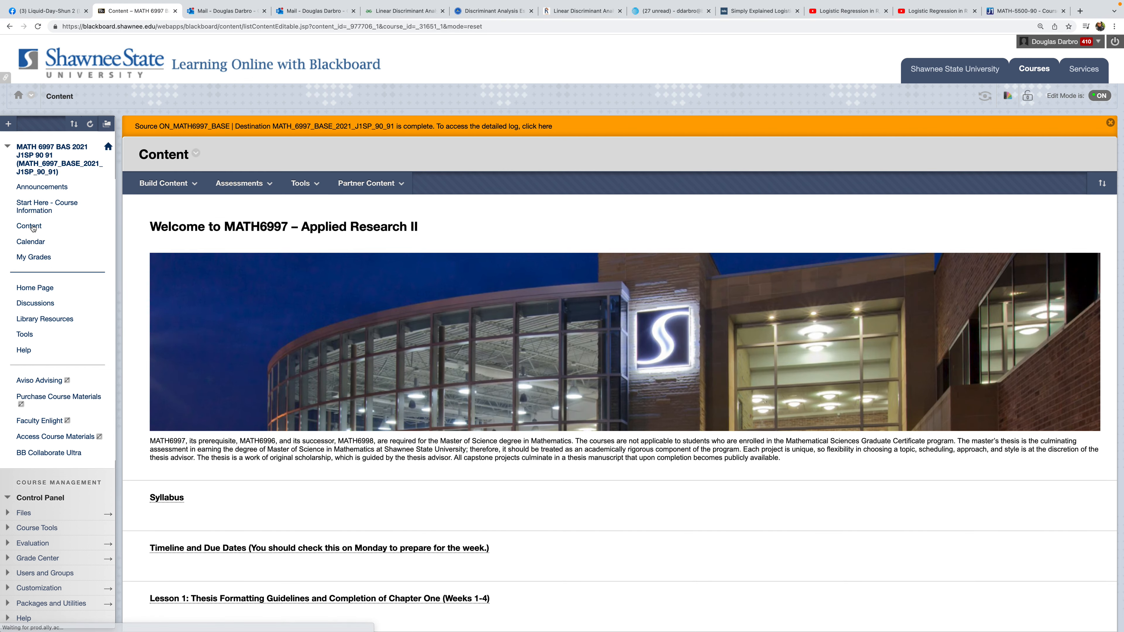
scroll(down, 3)
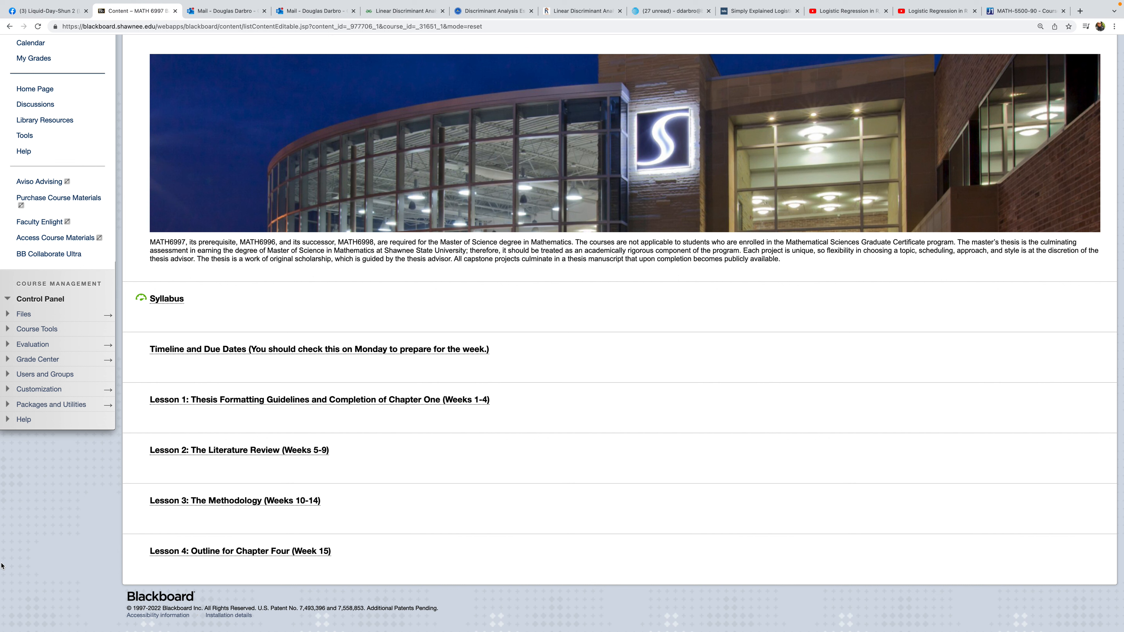
mouse_move(61, 540)
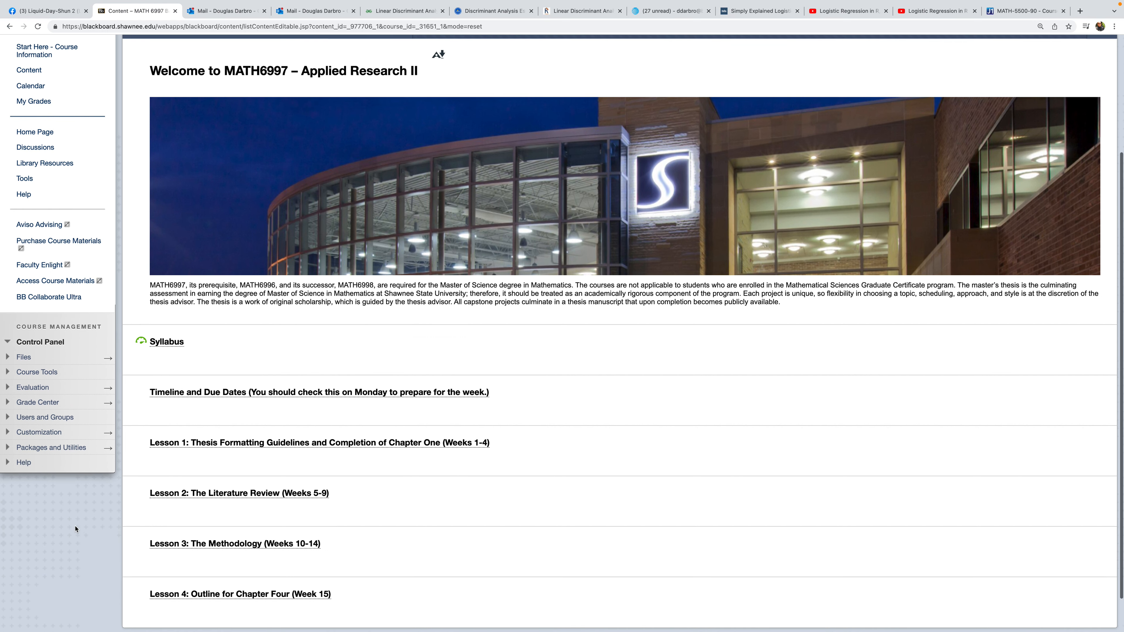
mouse_move(113, 517)
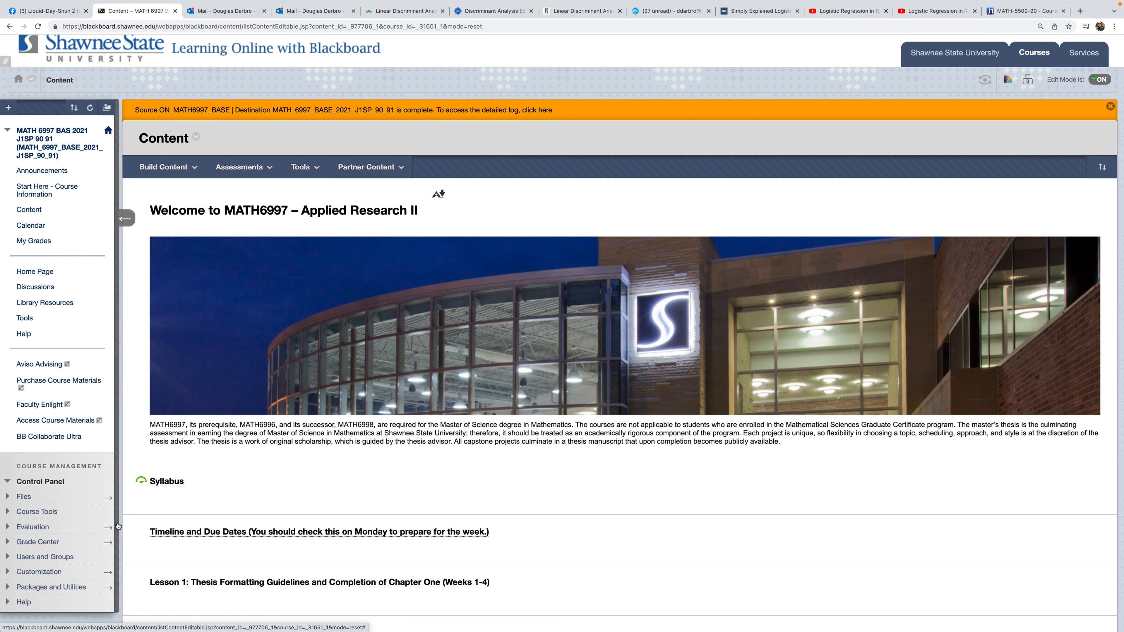
mouse_move(118, 527)
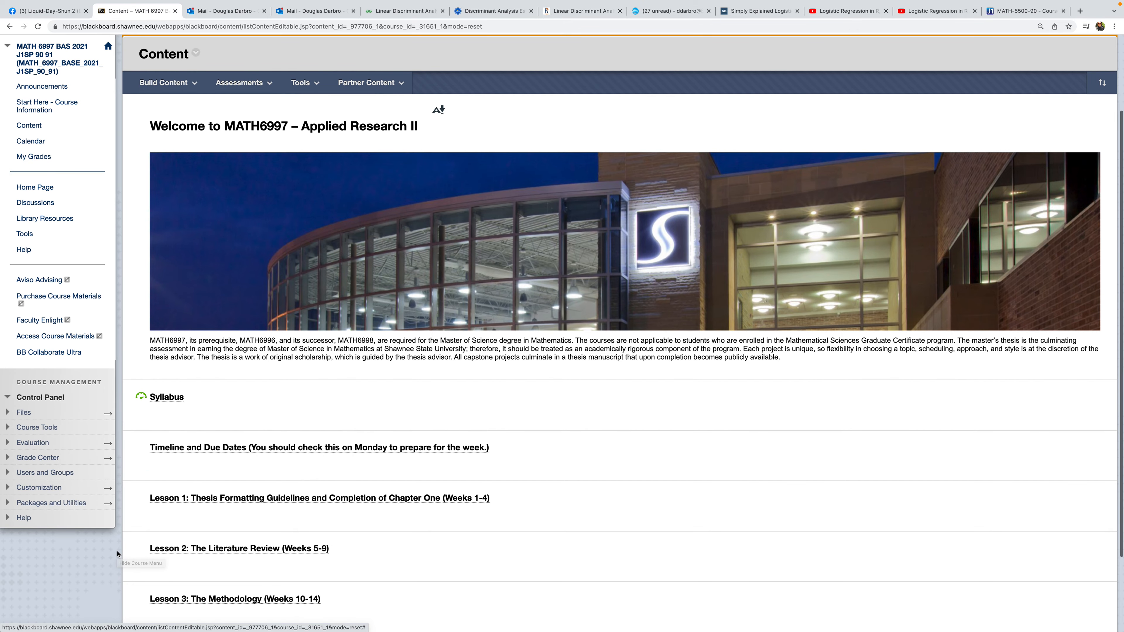
scroll(down, 3)
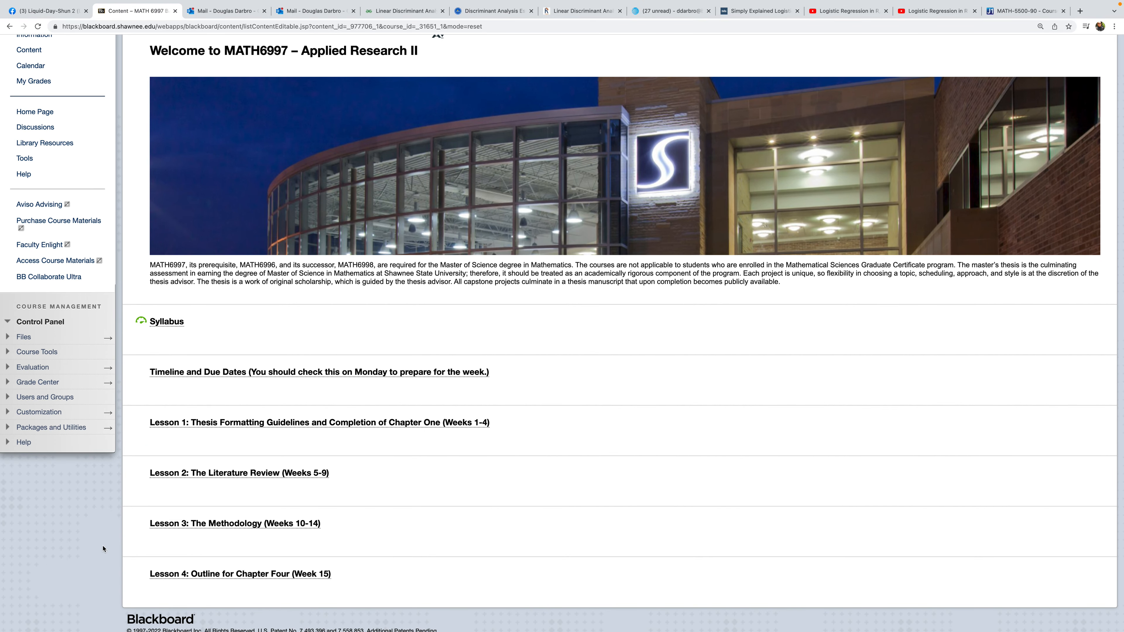